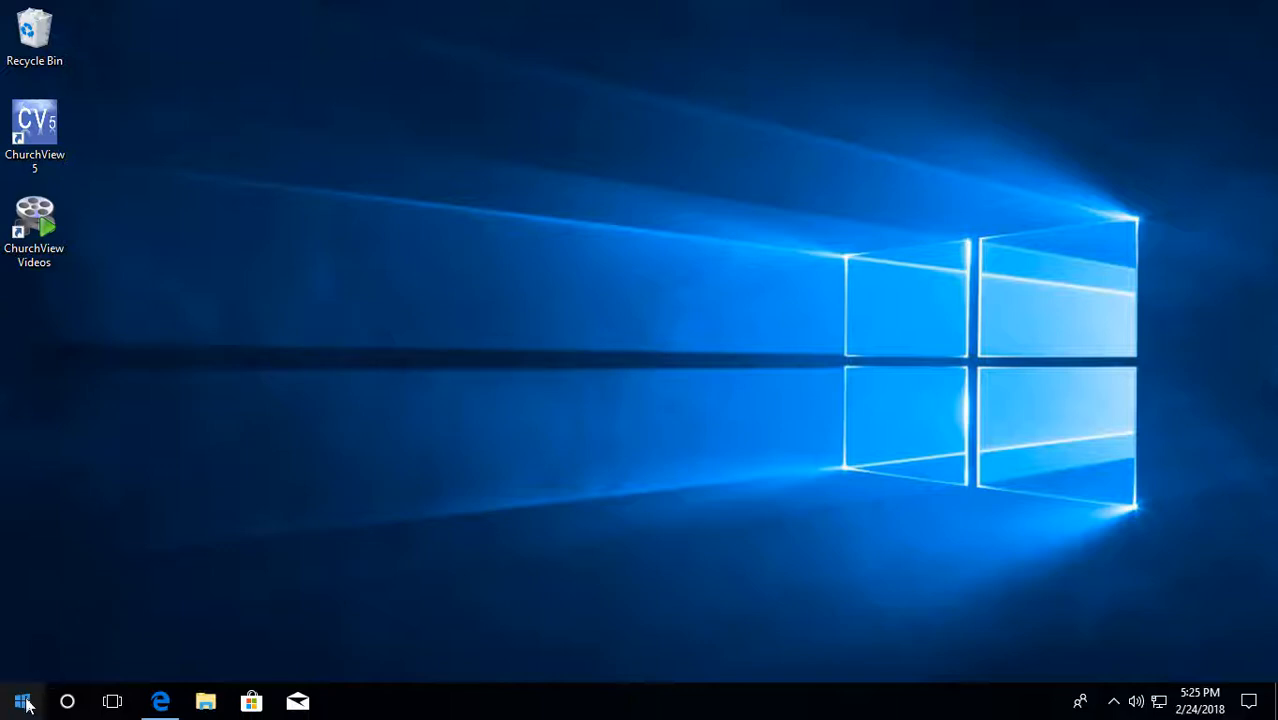
Bring up the Windows Start menu listing the BetterView Image tile
{"action": "left_click", "coordinate": [22, 700]}
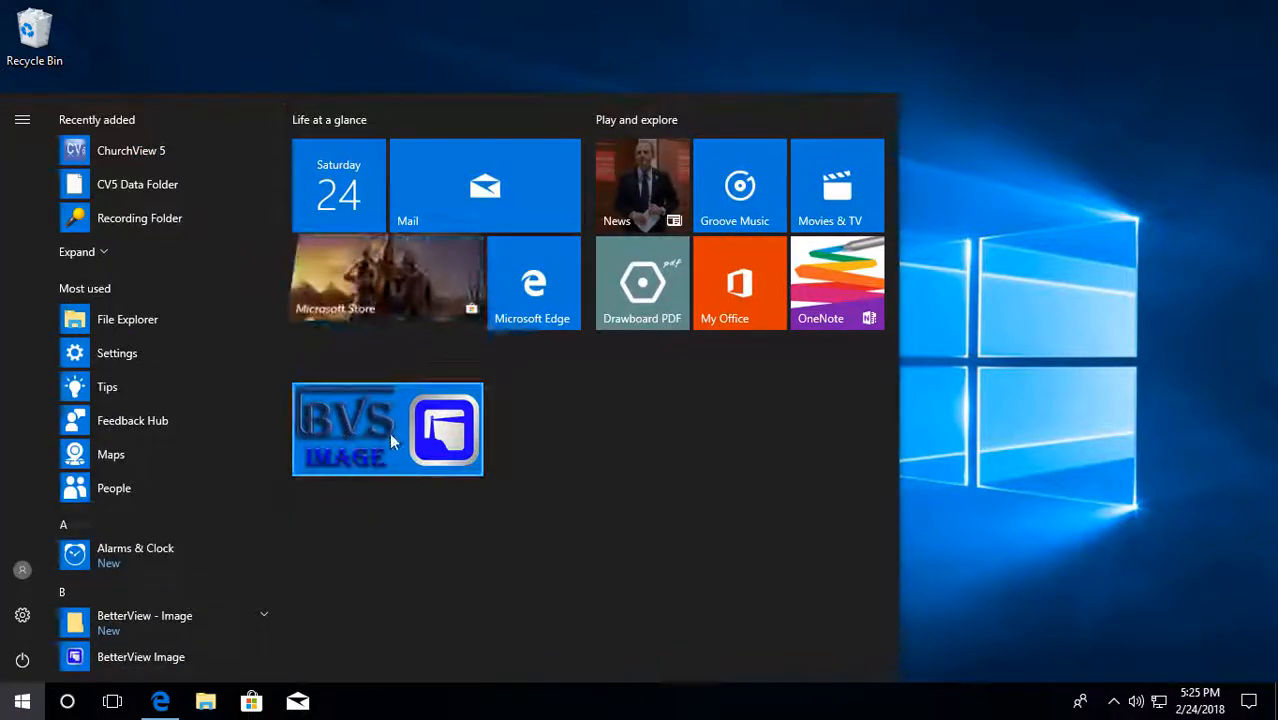
{"action": "mouse_move", "coordinate": [390, 450]}
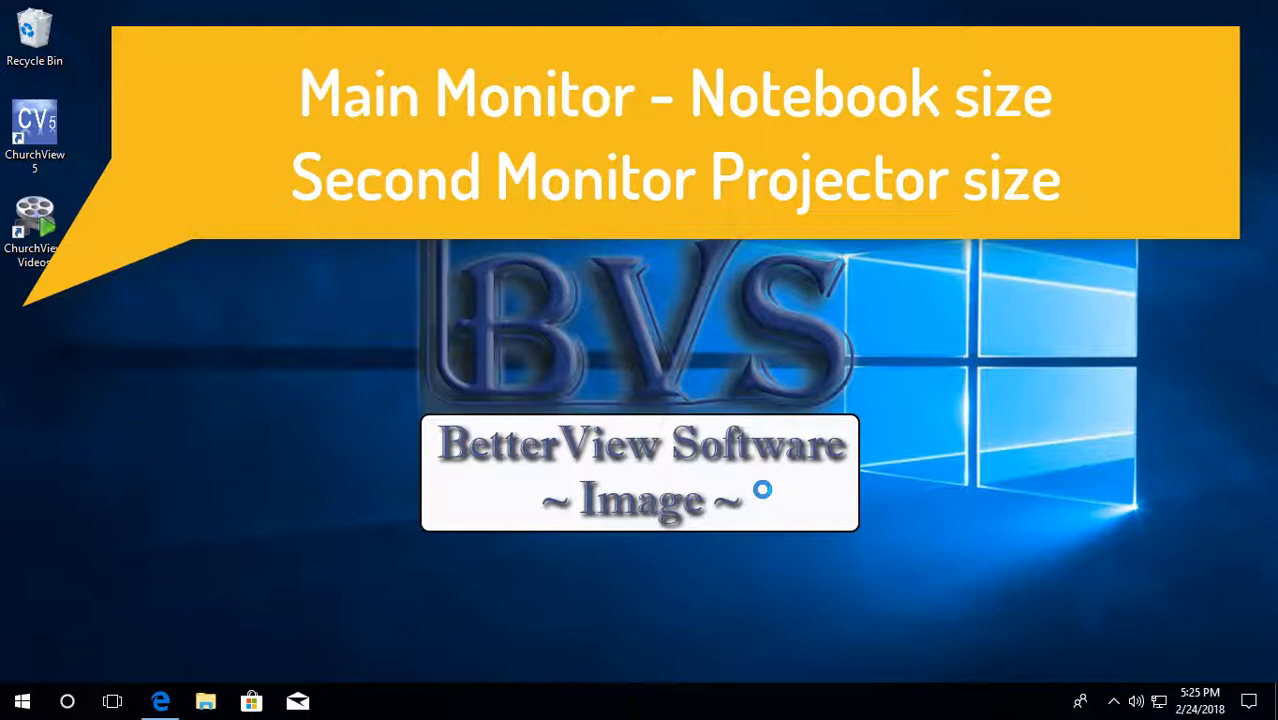
{"action": "mouse_move", "coordinate": [770, 486]}
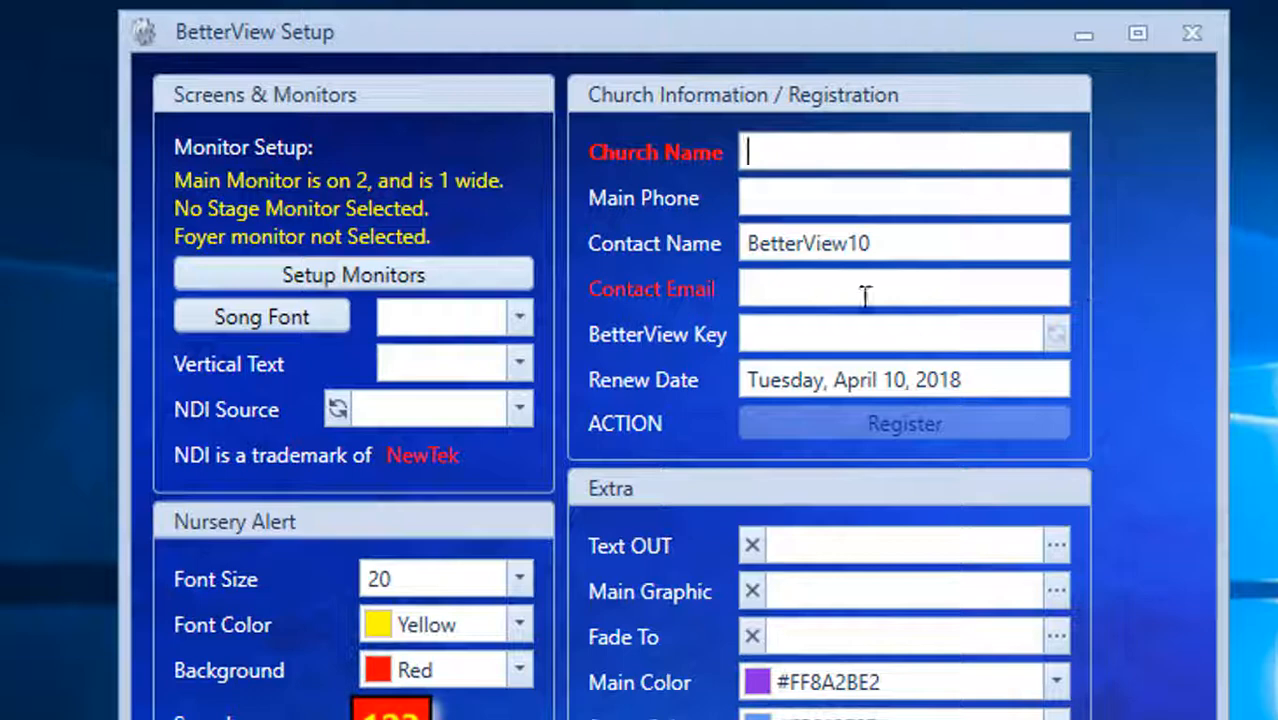
{"action": "mouse_move", "coordinate": [1144, 256]}
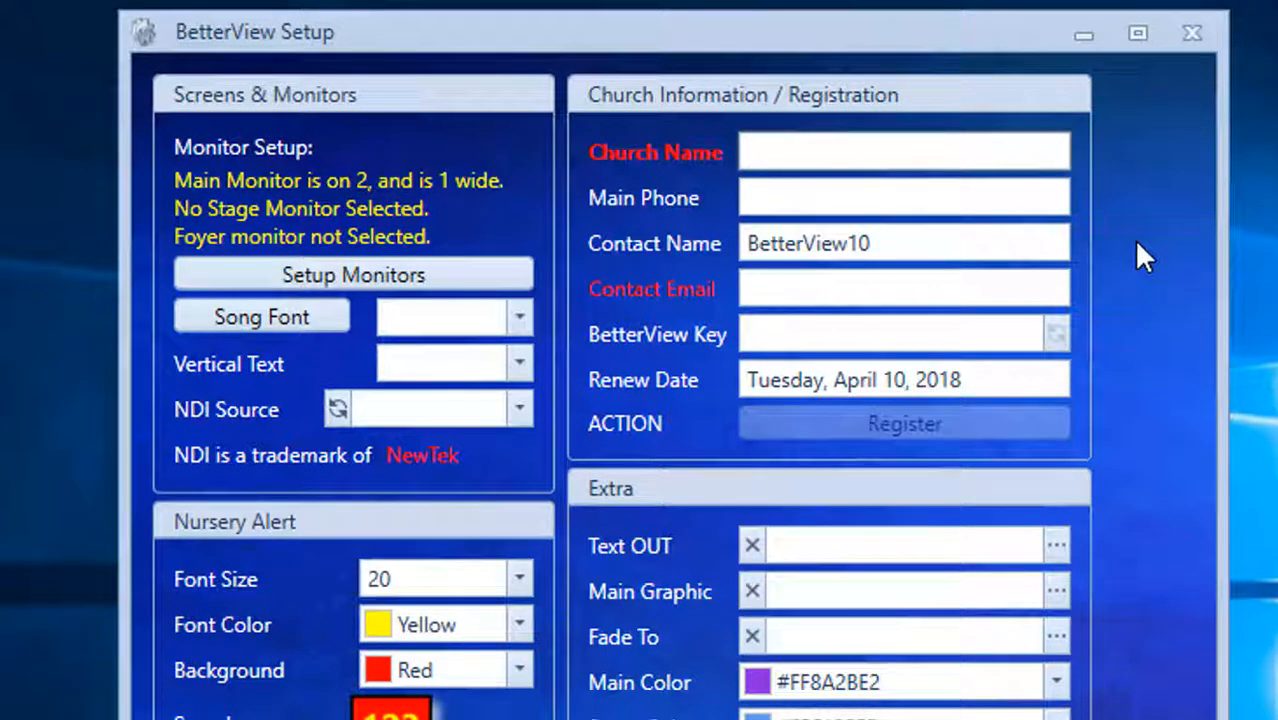
{"action": "type", "text": "Win10 t"}
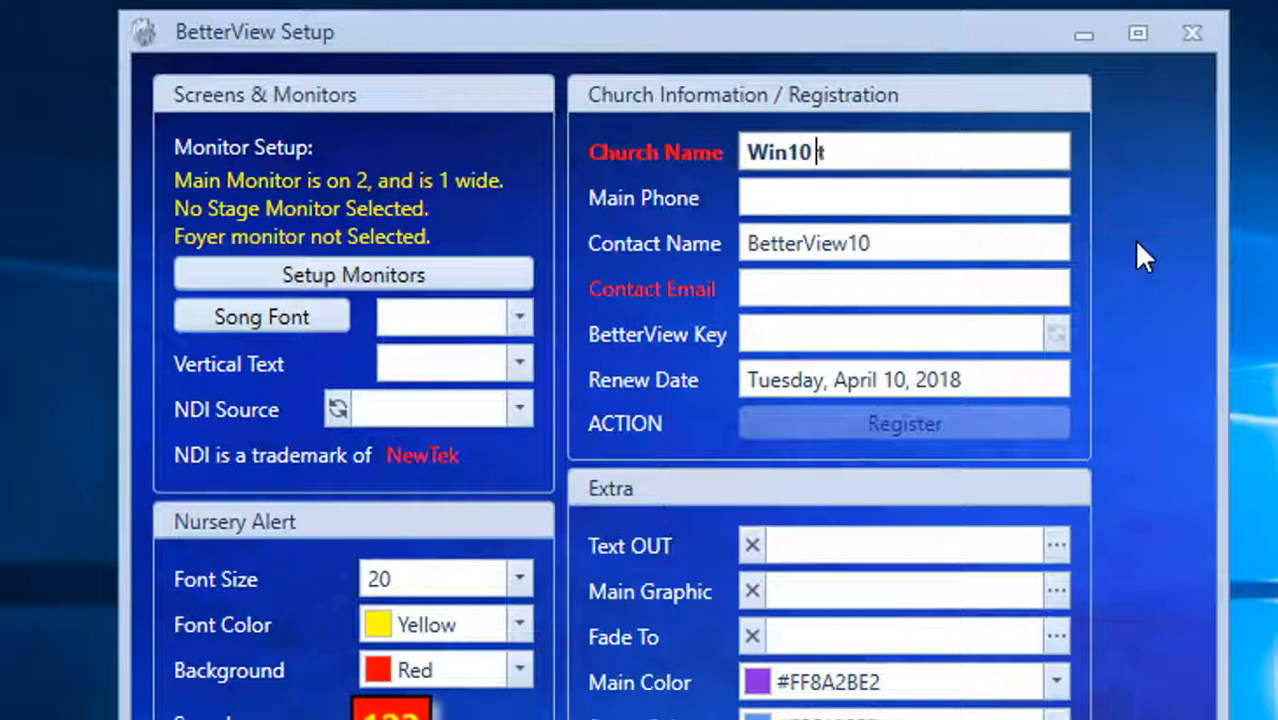
{"action": "type", "text": "est"}
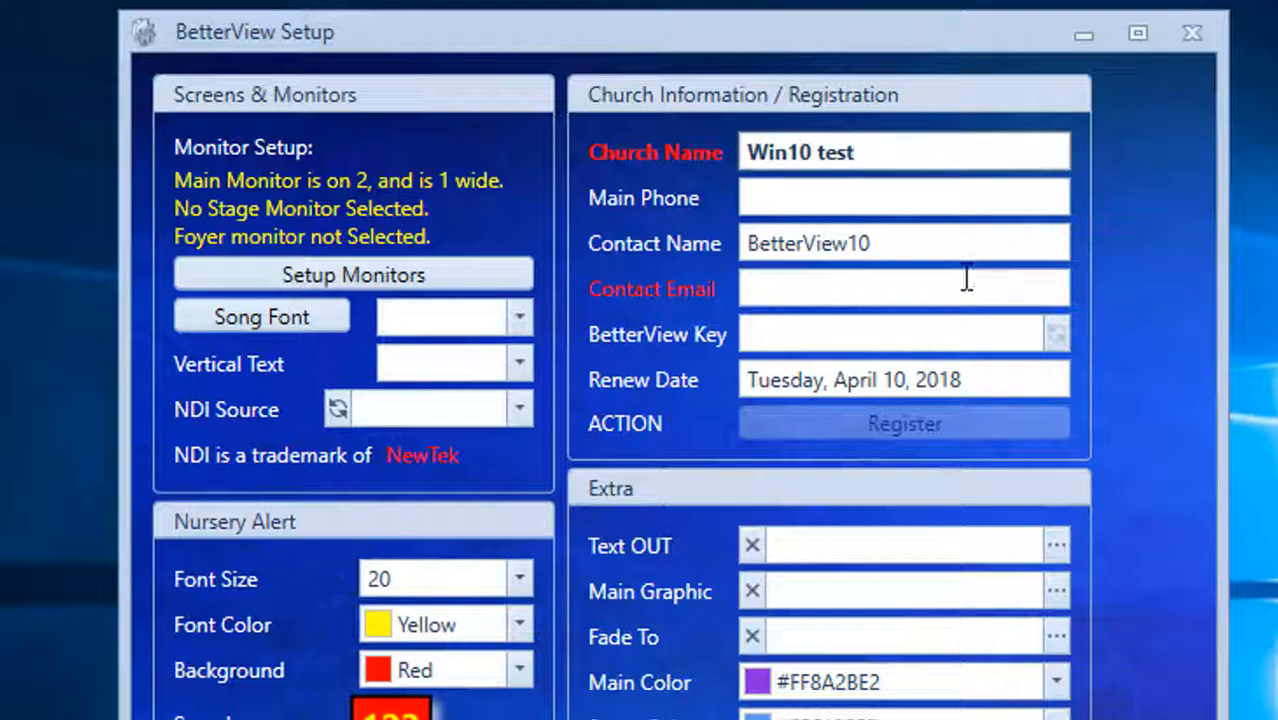
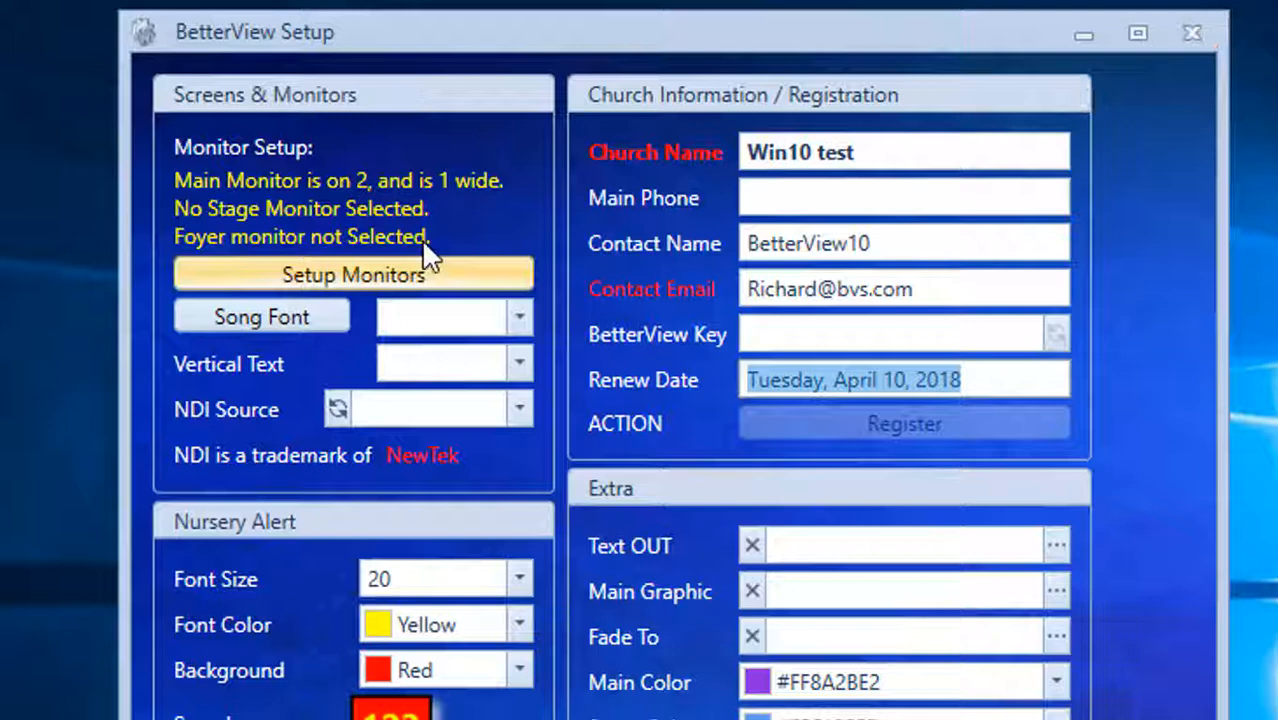
{"action": "mouse_move", "coordinate": [620, 276]}
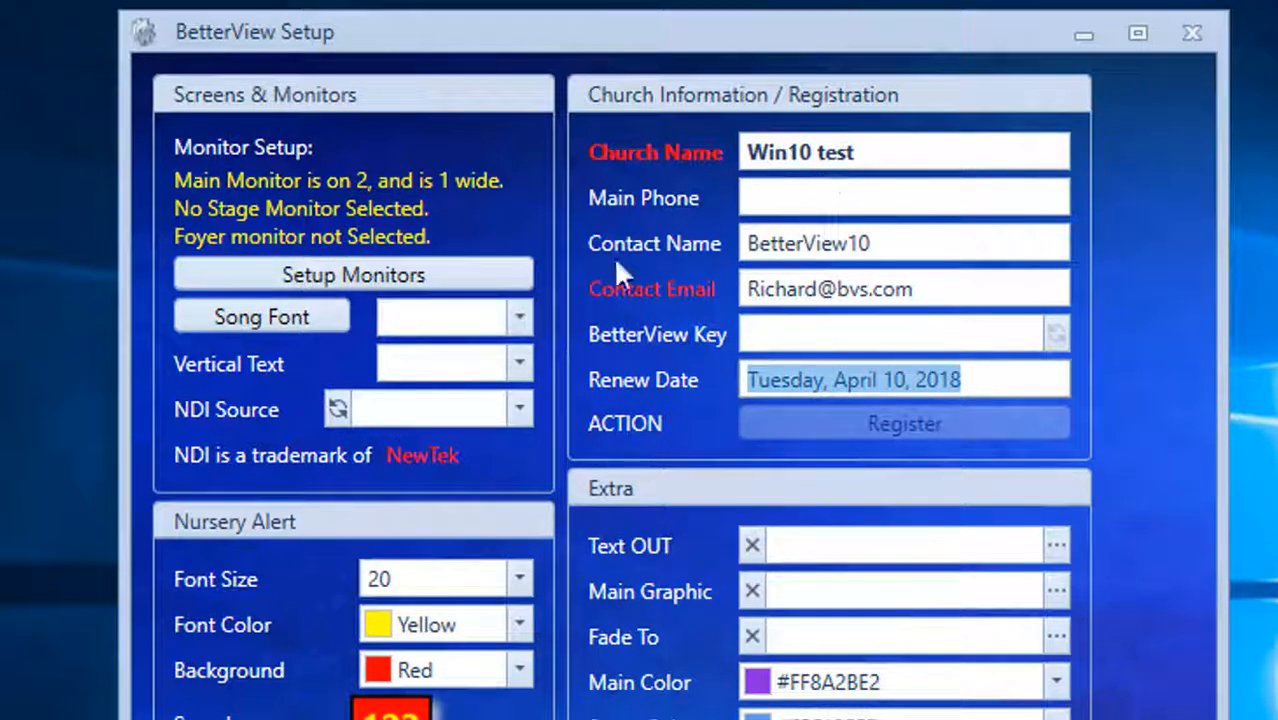
{"action": "mouse_move", "coordinate": [1192, 32]}
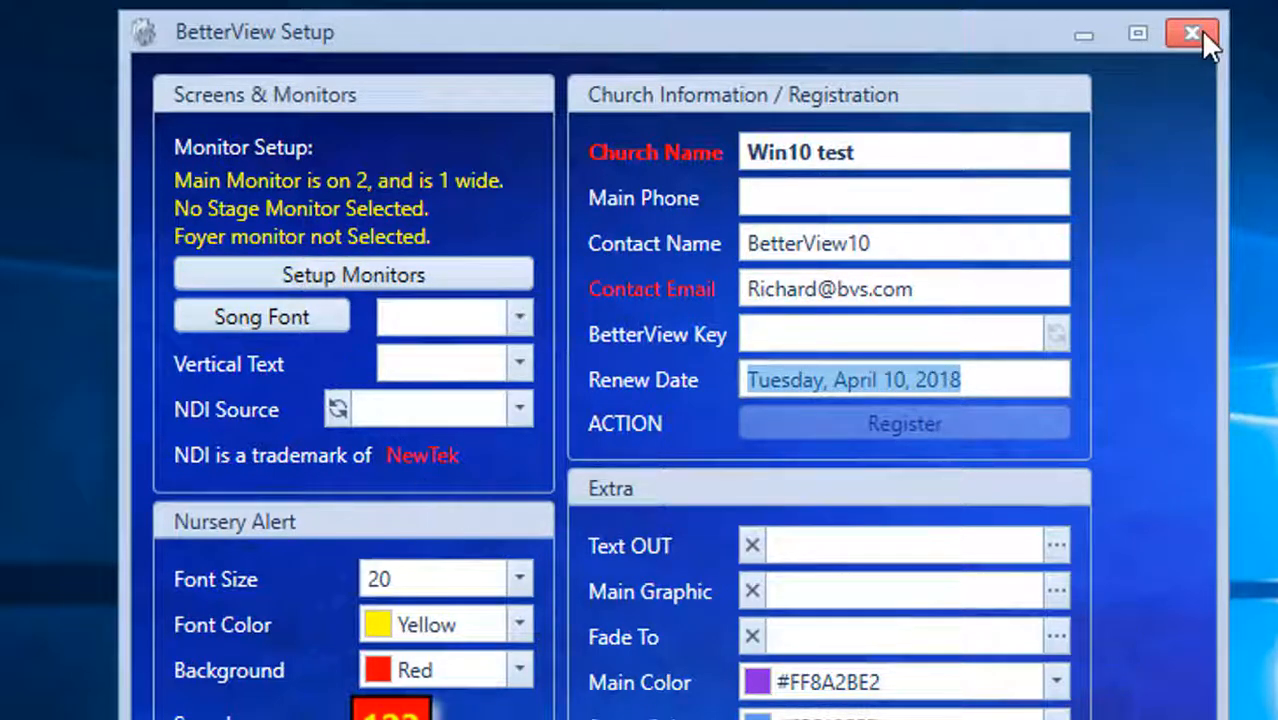
{"action": "left_click", "coordinate": [1192, 32]}
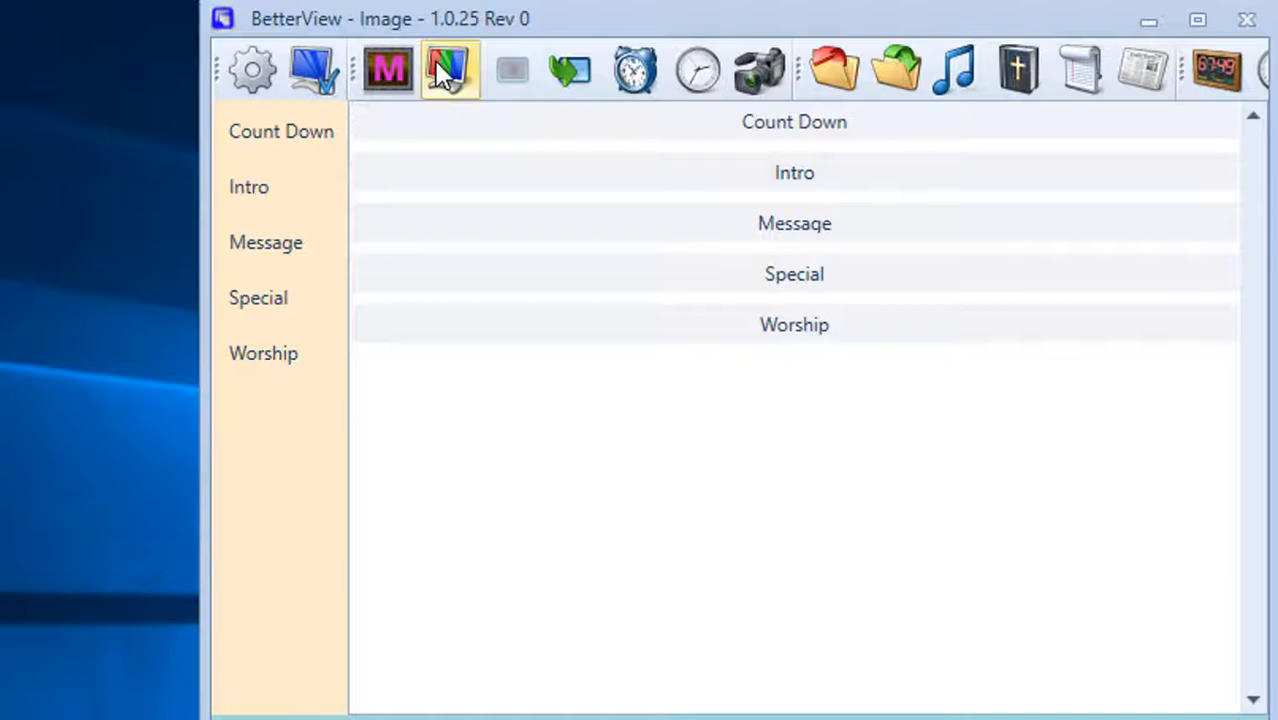
{"action": "mouse_move", "coordinate": [956, 70]}
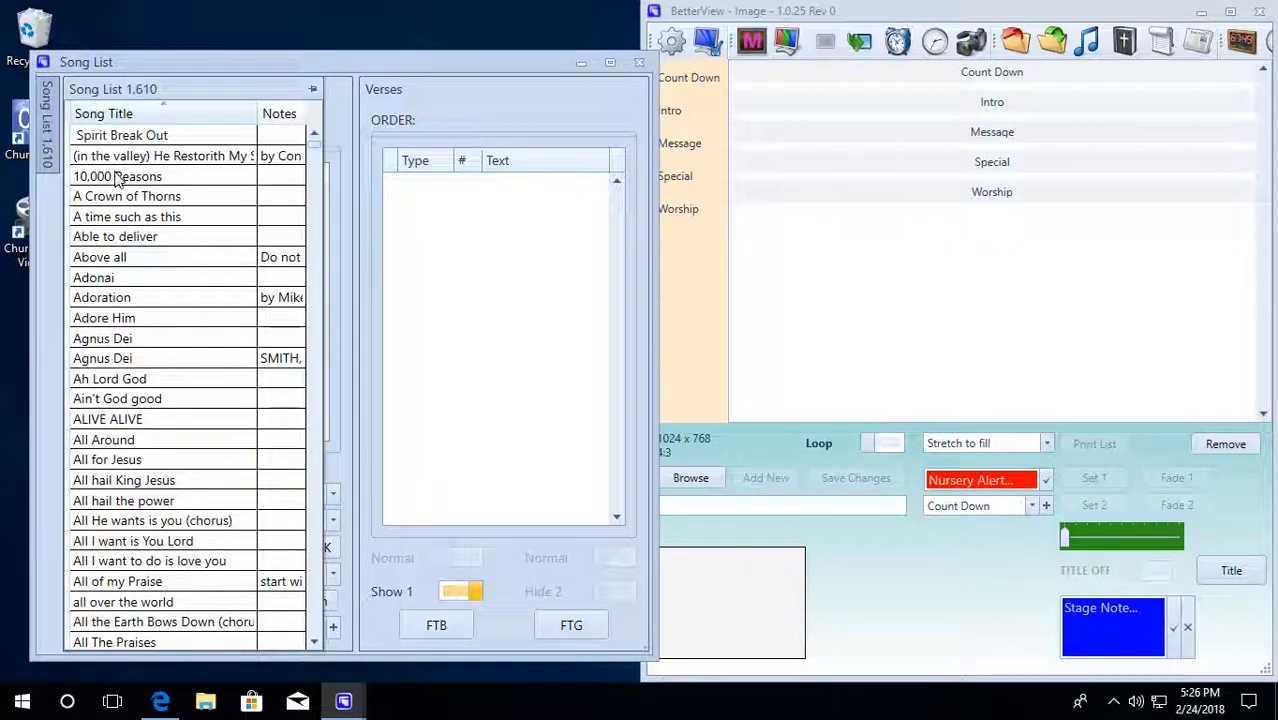
Add 10,000 Reasons from the Song List to the Set List
{"action": "double_click", "coordinate": [116, 176]}
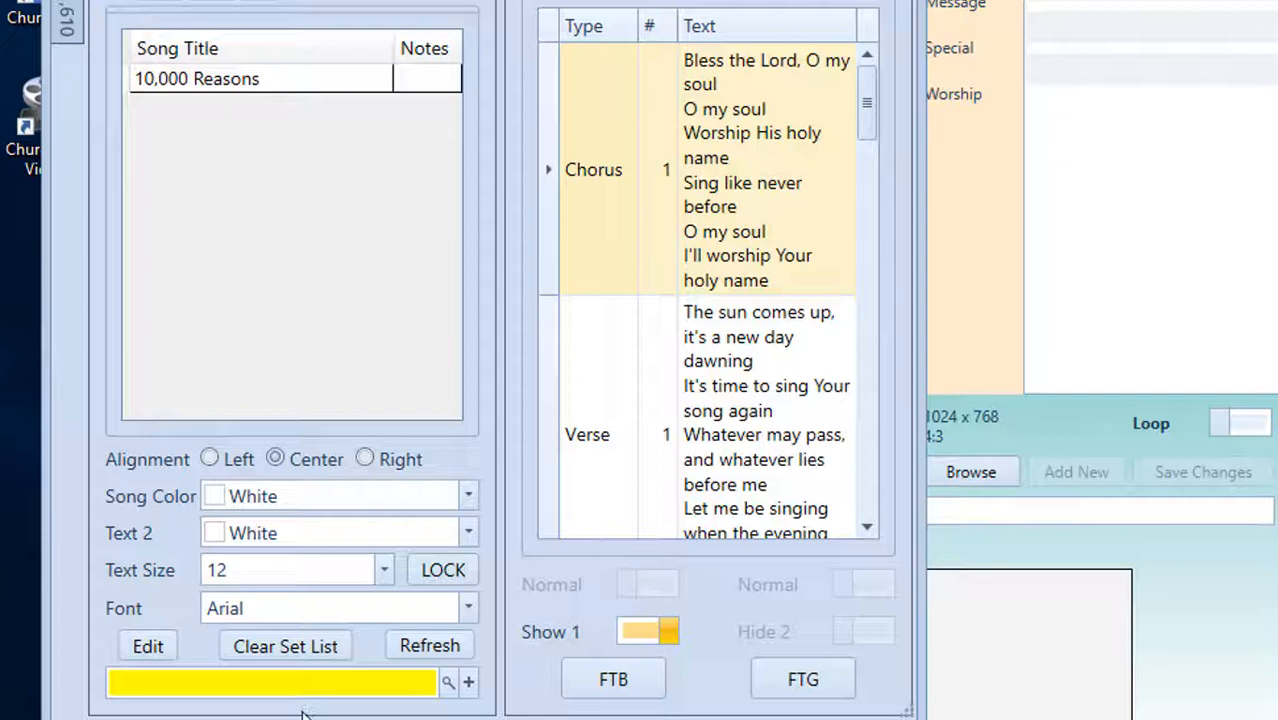
Search the song library for 'amazing grace' and add amazing grace (my chains are gone) to the set list
{"action": "left_click", "coordinate": [272, 682]}
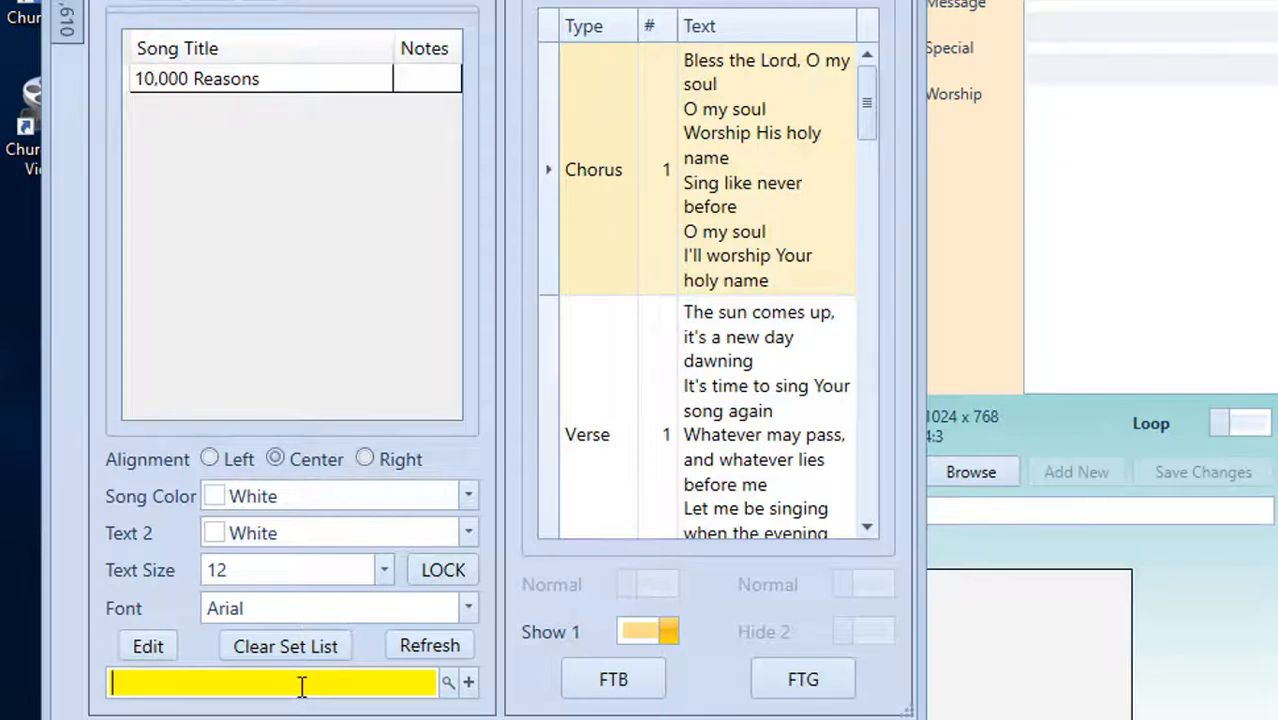
{"action": "type", "text": "amazing"}
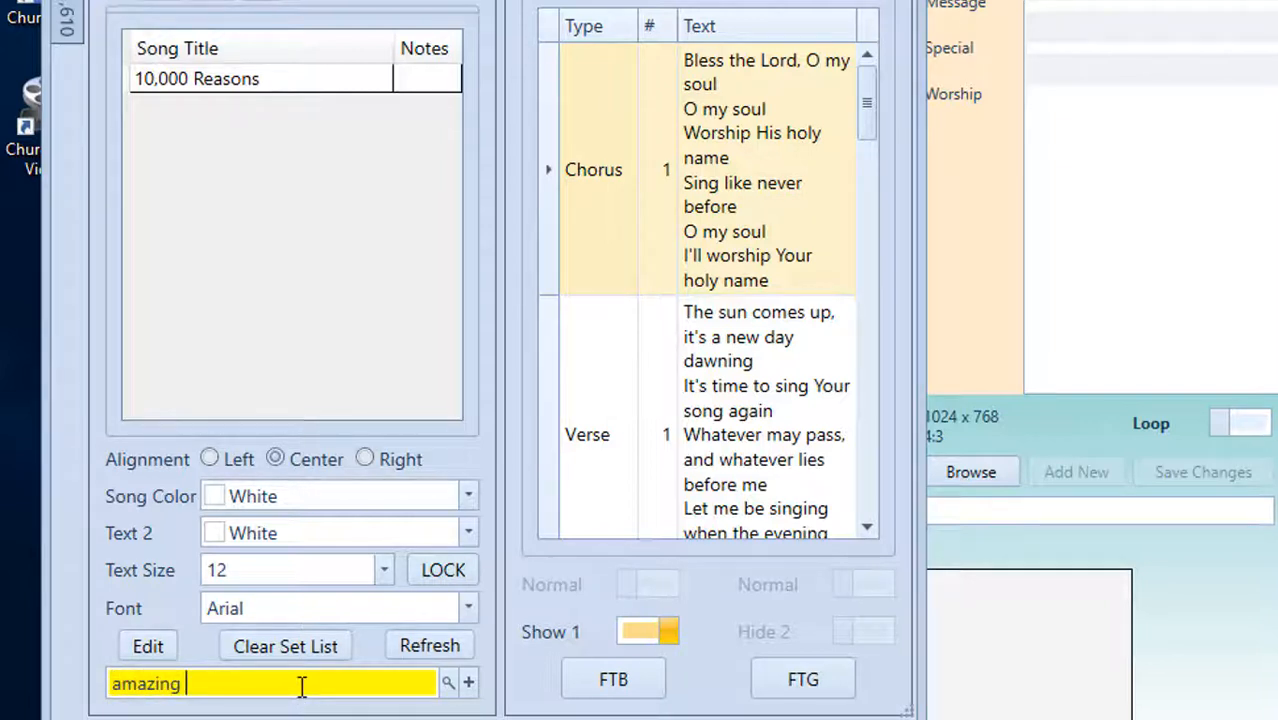
{"action": "type", "text": "grace"}
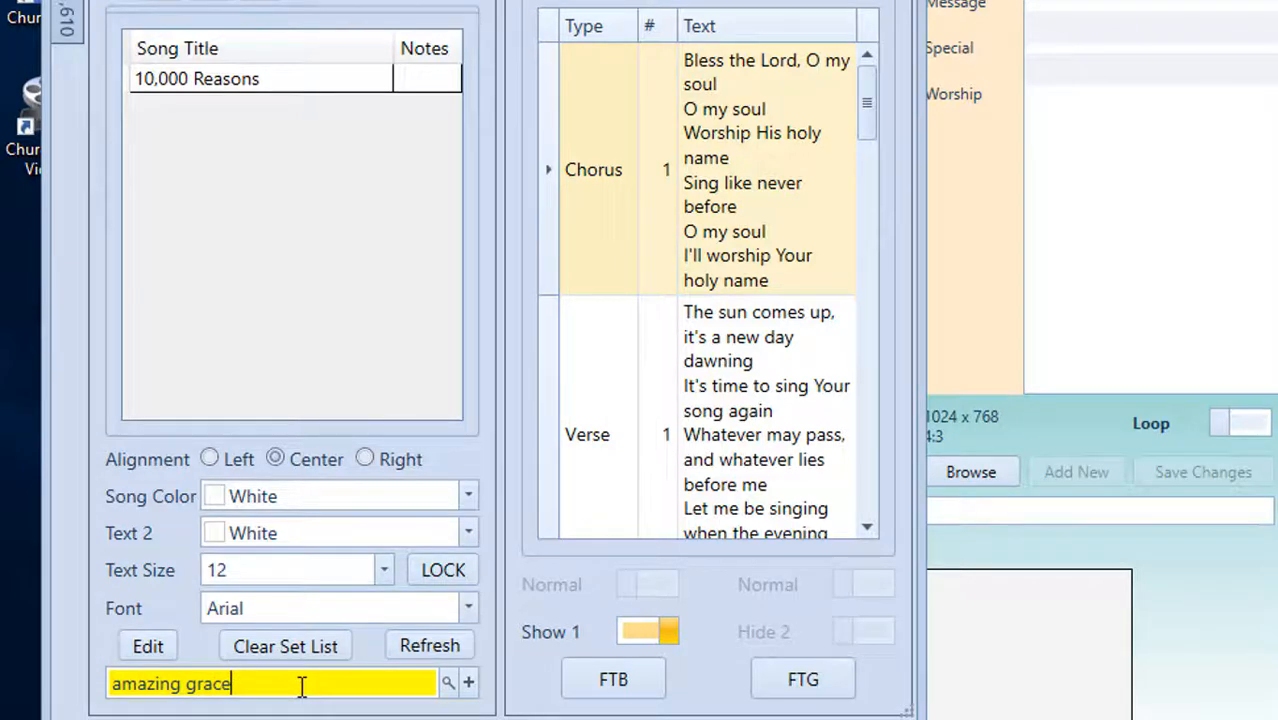
{"action": "left_click", "coordinate": [448, 684]}
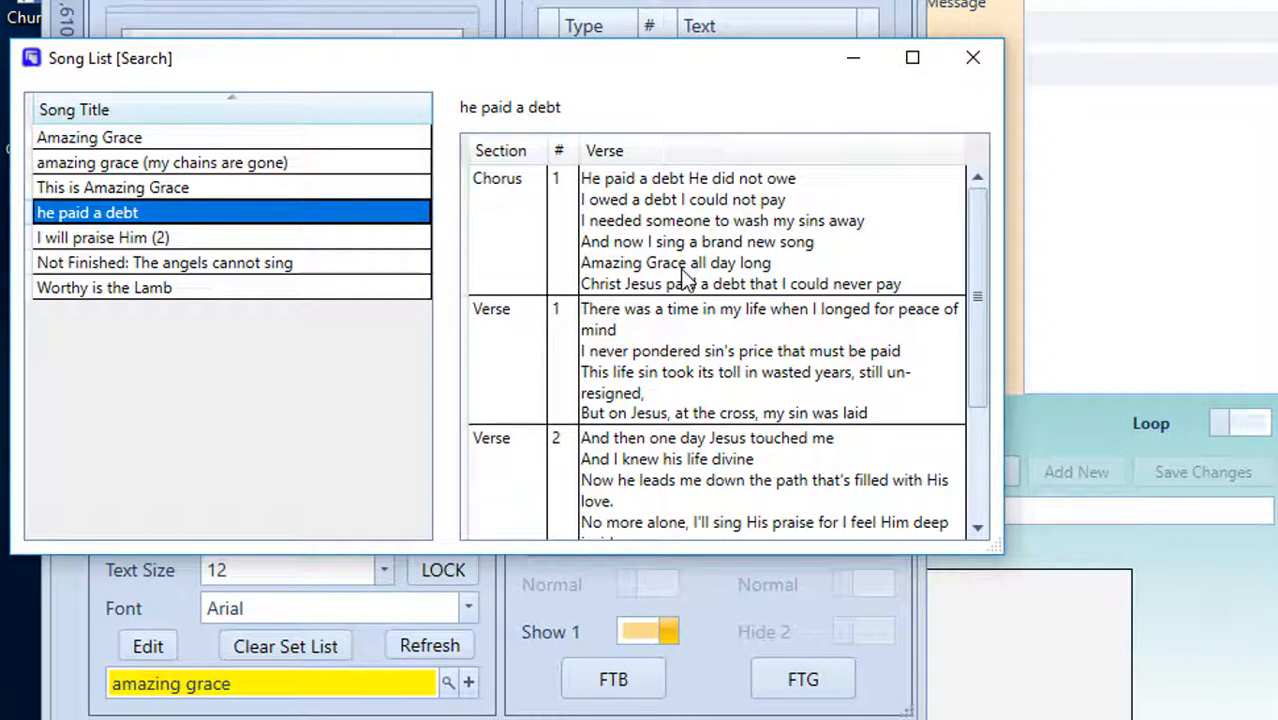
{"action": "left_click", "coordinate": [162, 162]}
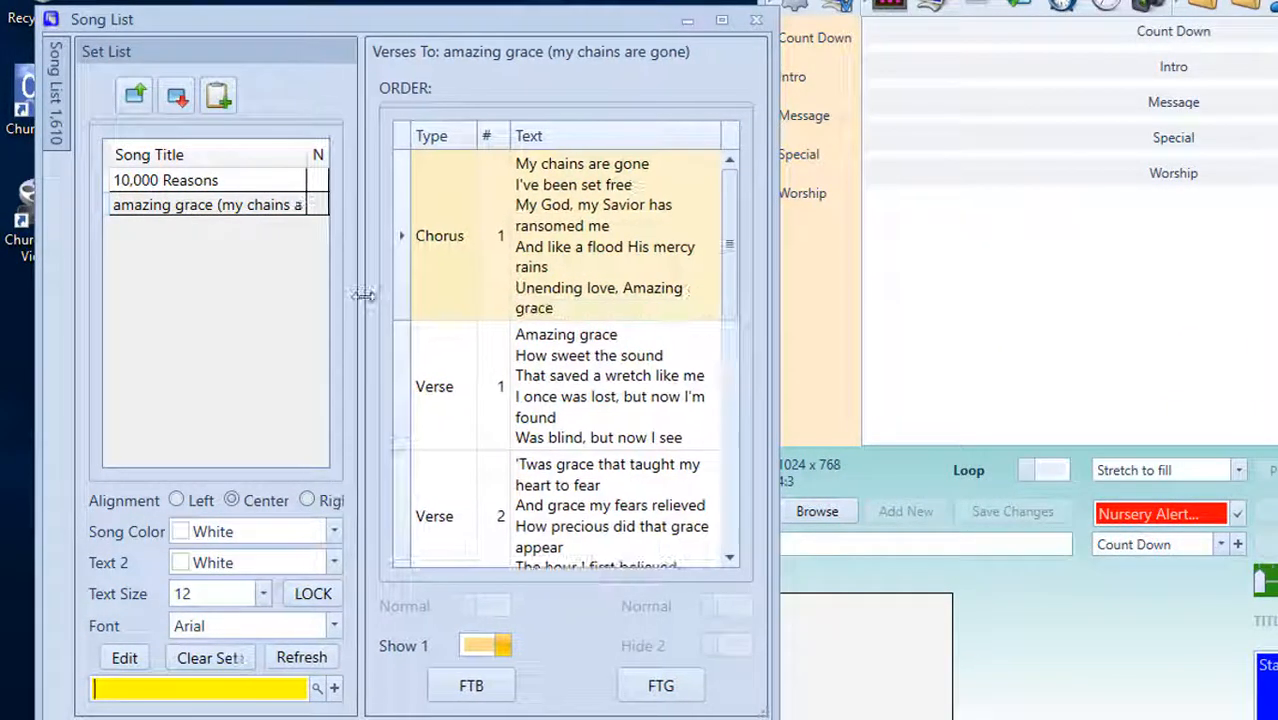
Raise the song Text Size to 14 and select a verse before bringing up the Bibles
{"action": "left_click", "coordinate": [264, 588]}
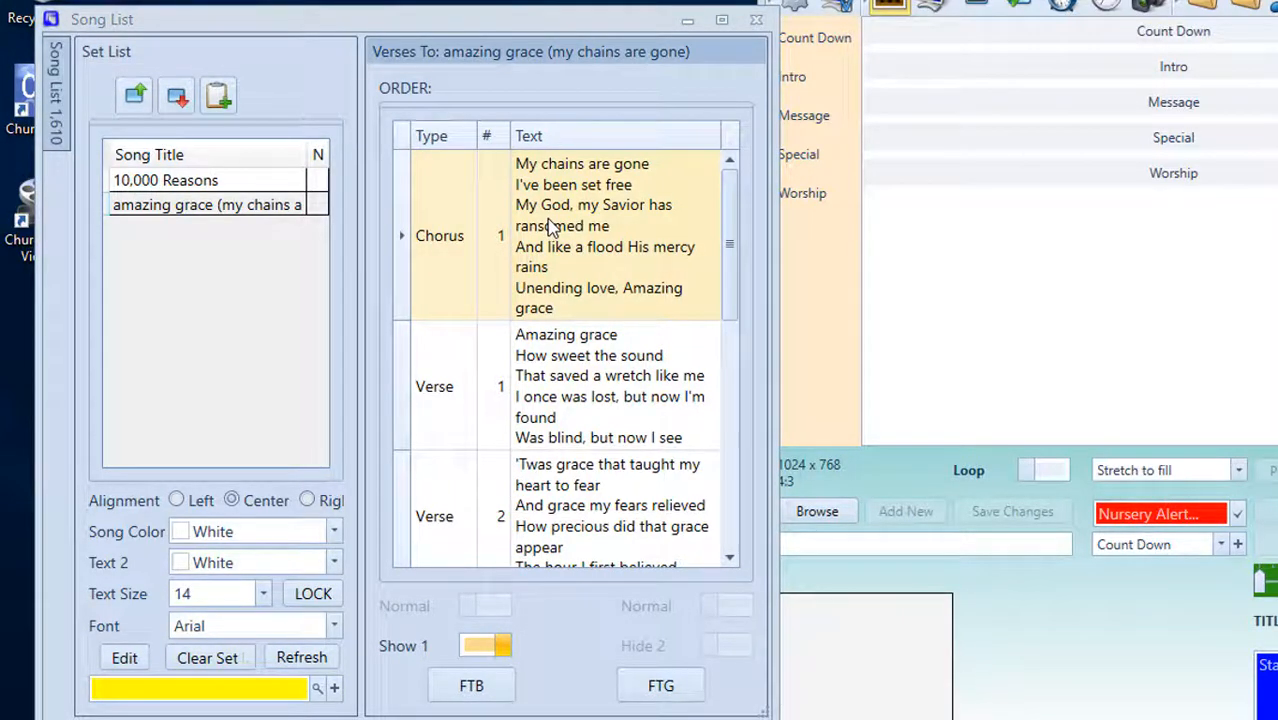
{"action": "mouse_move", "coordinate": [538, 222]}
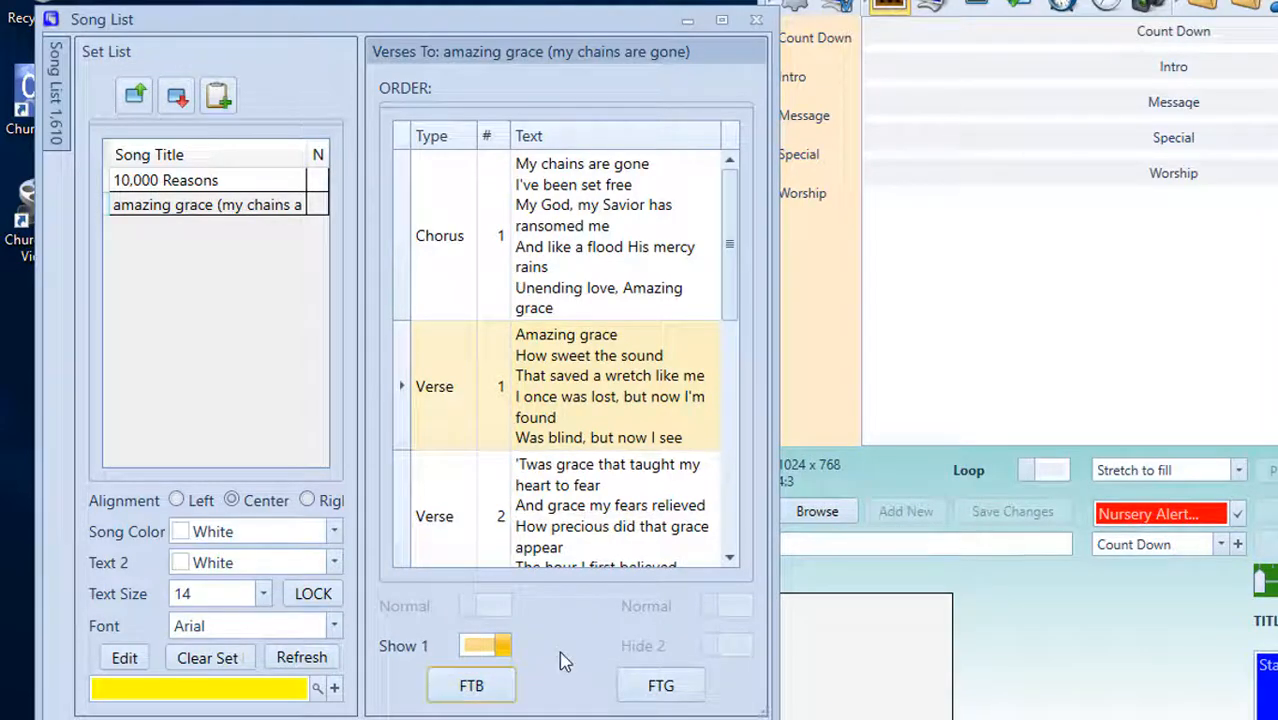
{"action": "left_click", "coordinate": [164, 180]}
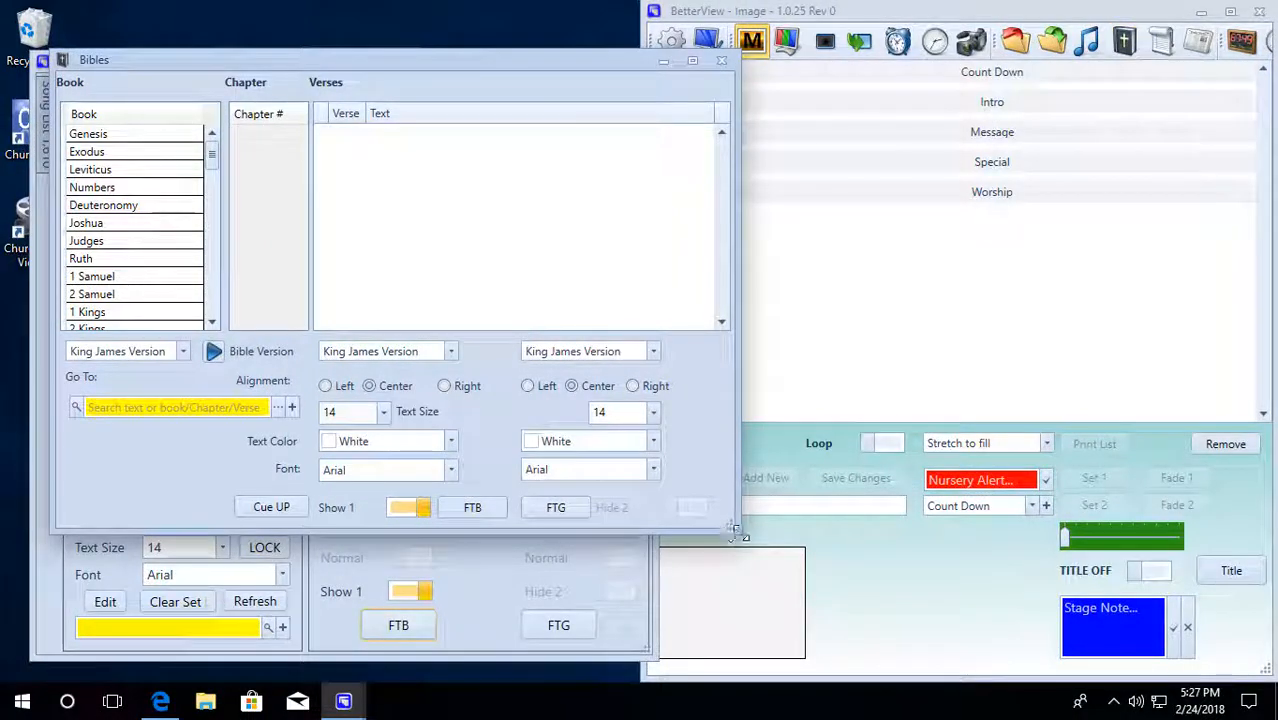
Enlarge the Bibles window and go to the book of Acts via the Go To search 'act'
{"action": "left_click_drag", "start_coordinate": [736, 528], "coordinate": [650, 670]}
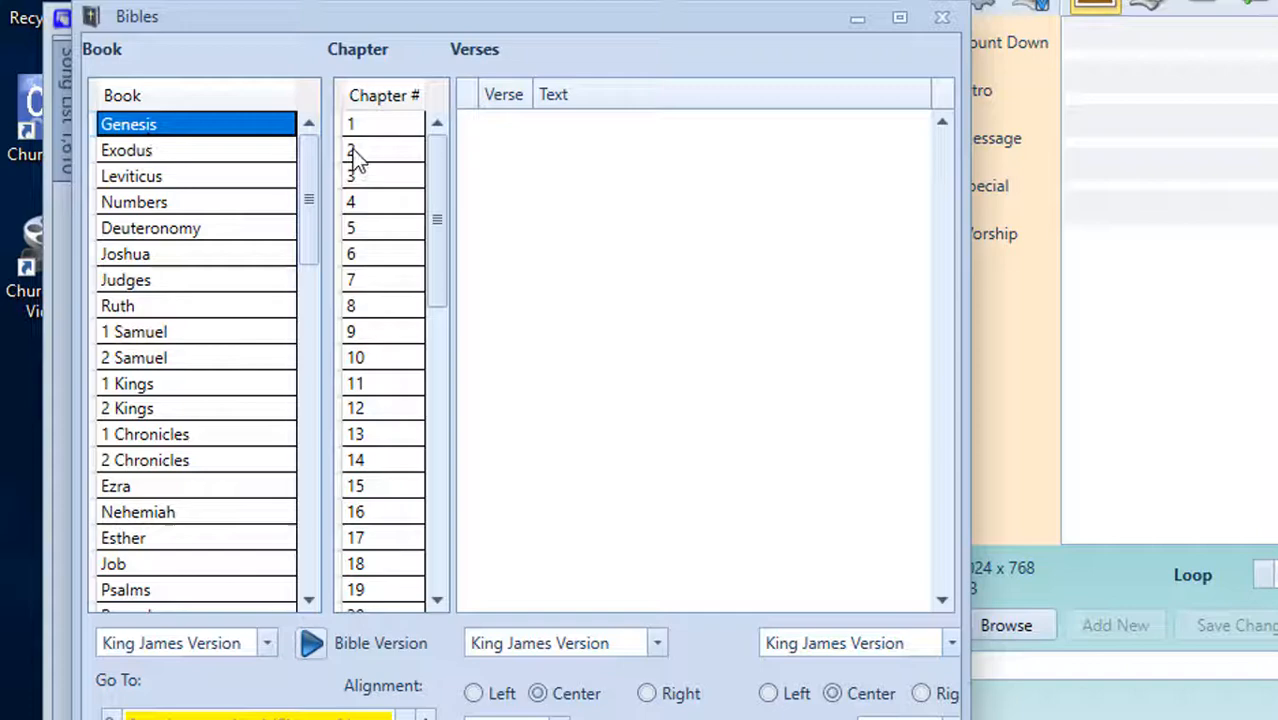
{"action": "left_click", "coordinate": [352, 124]}
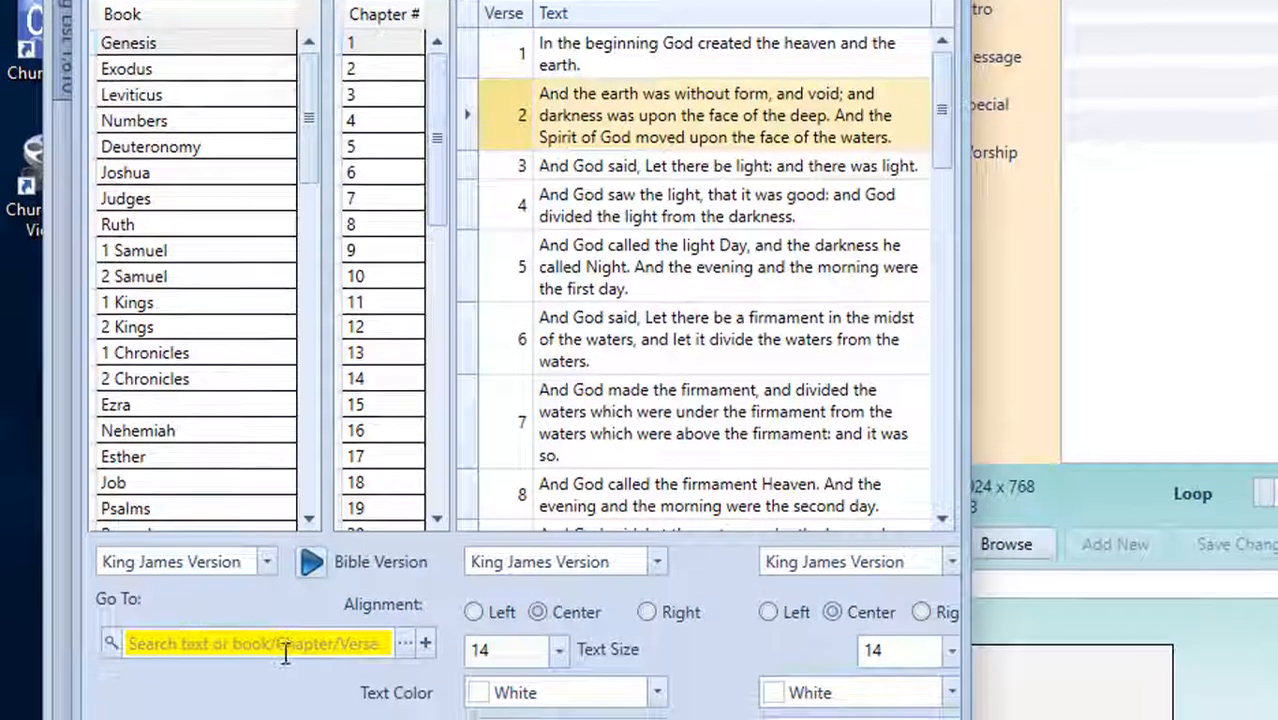
{"action": "type", "text": "ac"}
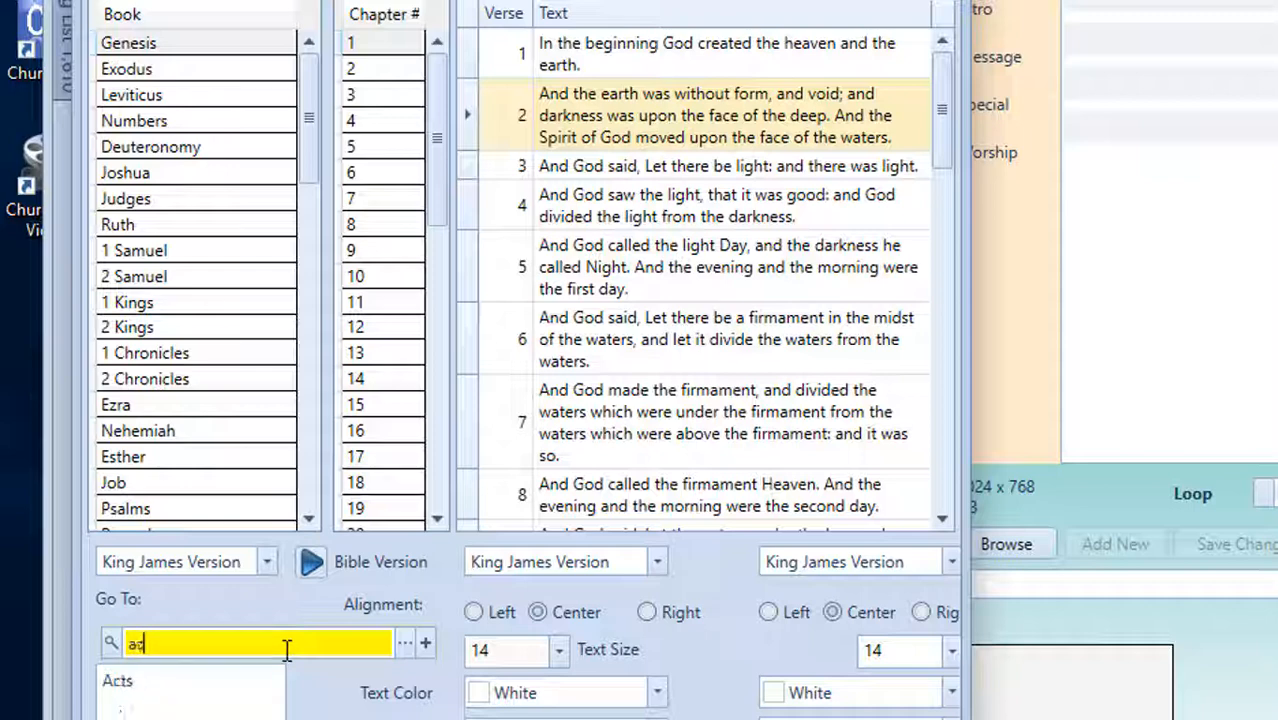
{"action": "type", "text": "ct"}
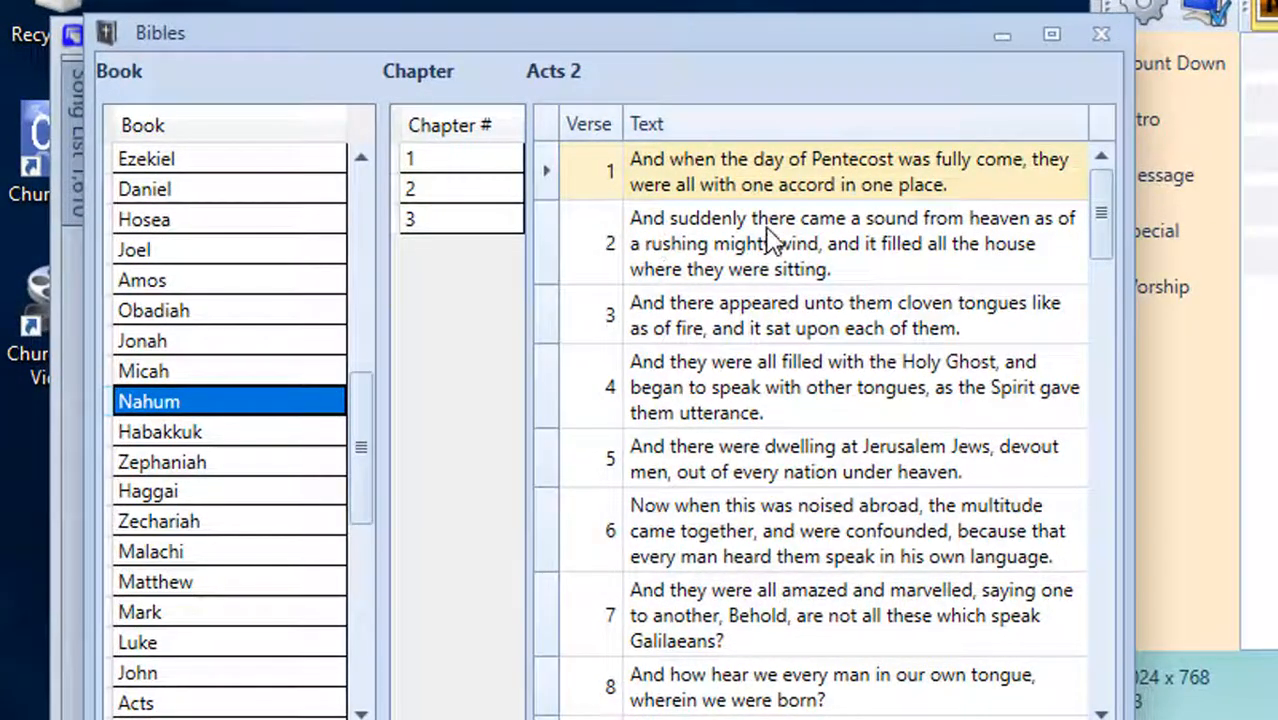
Project Acts 2 verse 7, fade to black, and close the Bibles and Song List windows
{"action": "left_click", "coordinate": [850, 316]}
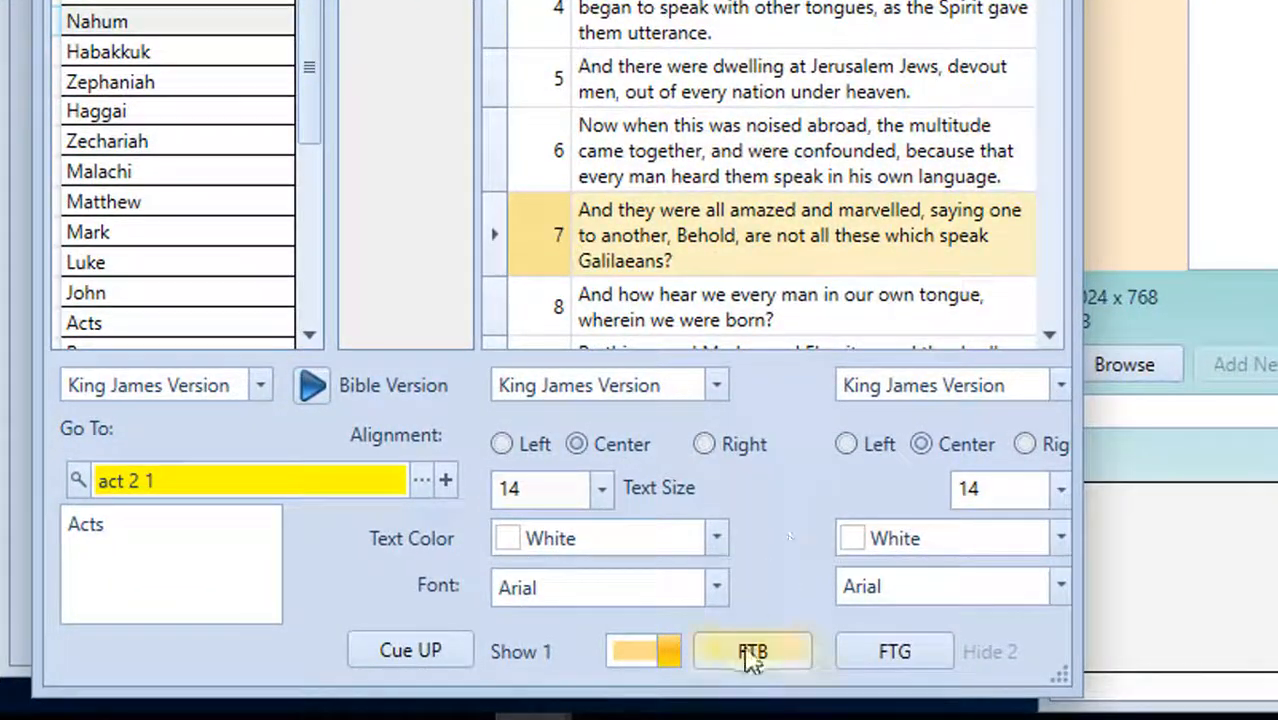
{"action": "left_click", "coordinate": [752, 652]}
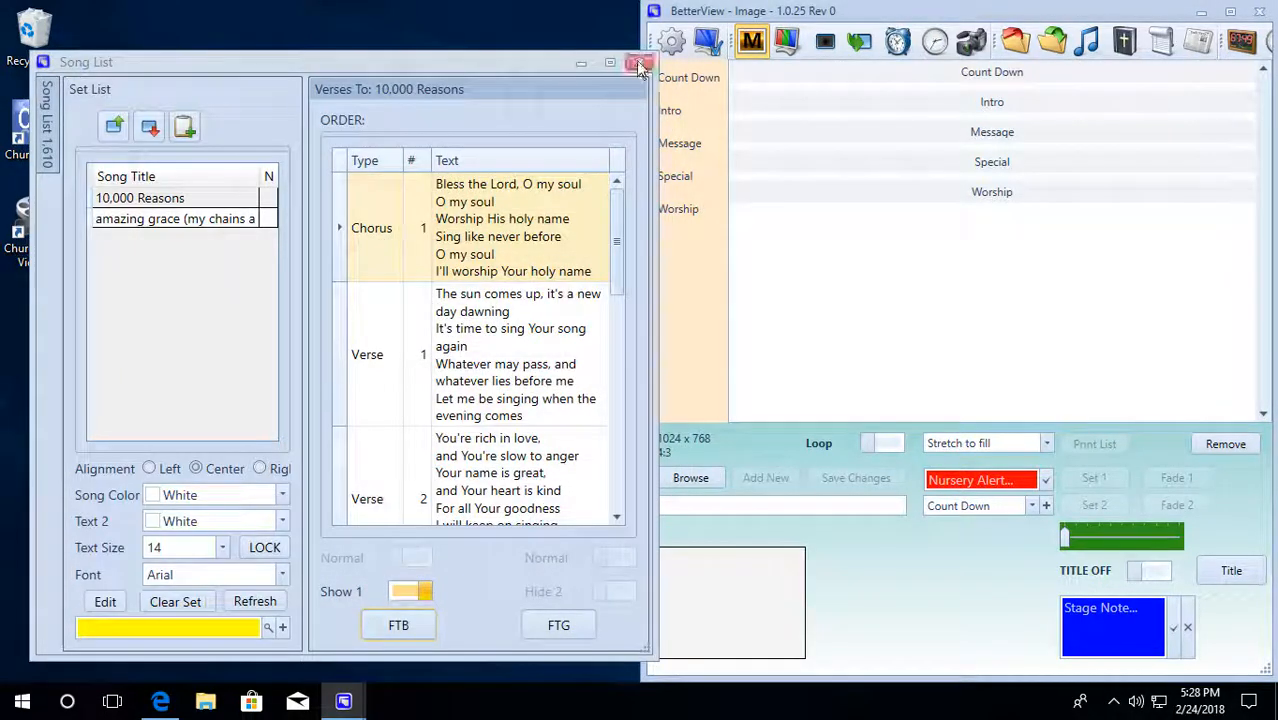
{"action": "left_click", "coordinate": [642, 62]}
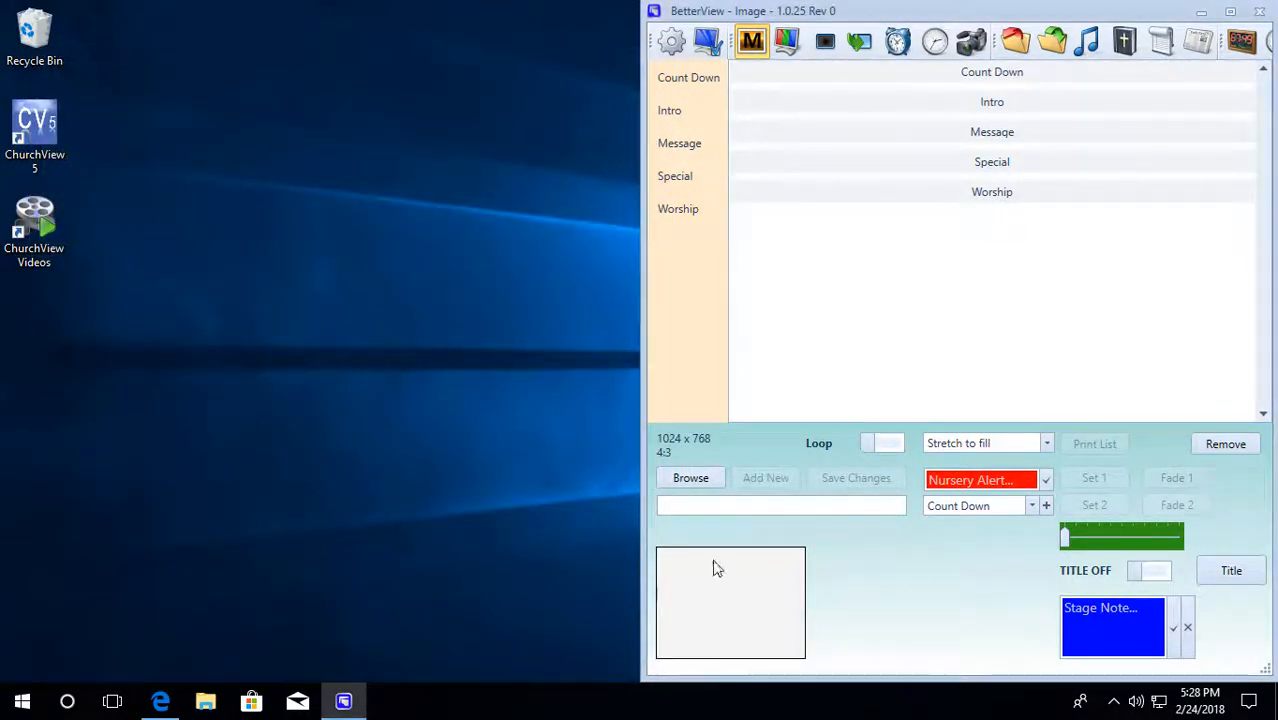
Browse for a background file in C:\Backgrounds\SingleWide
{"action": "left_click", "coordinate": [690, 478]}
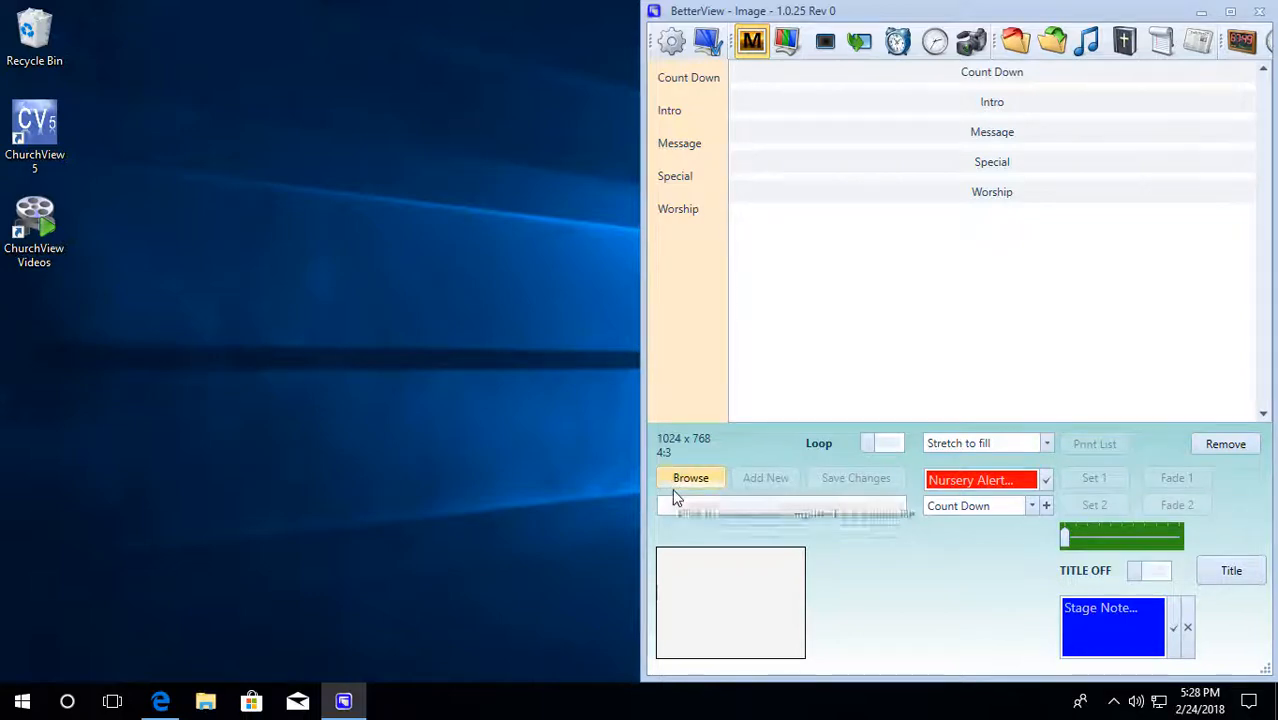
{"action": "left_click", "coordinate": [690, 478]}
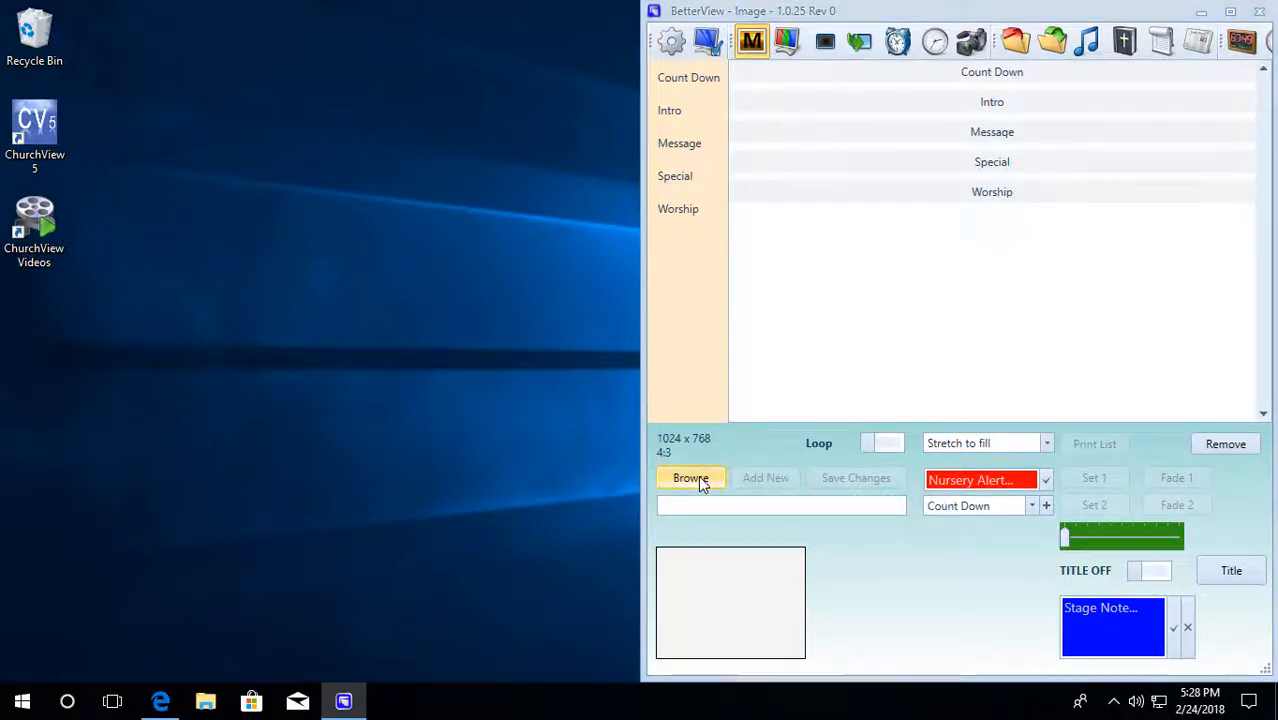
{"action": "left_click", "coordinate": [692, 476]}
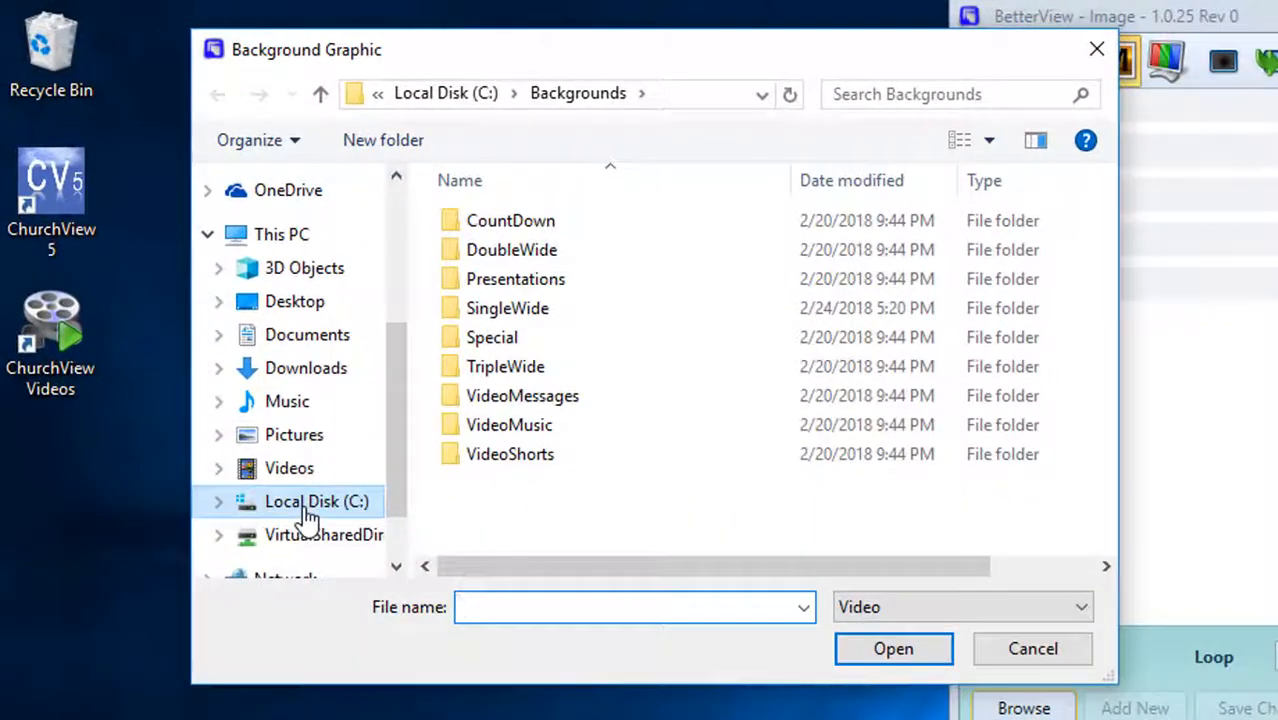
{"action": "left_click", "coordinate": [316, 500]}
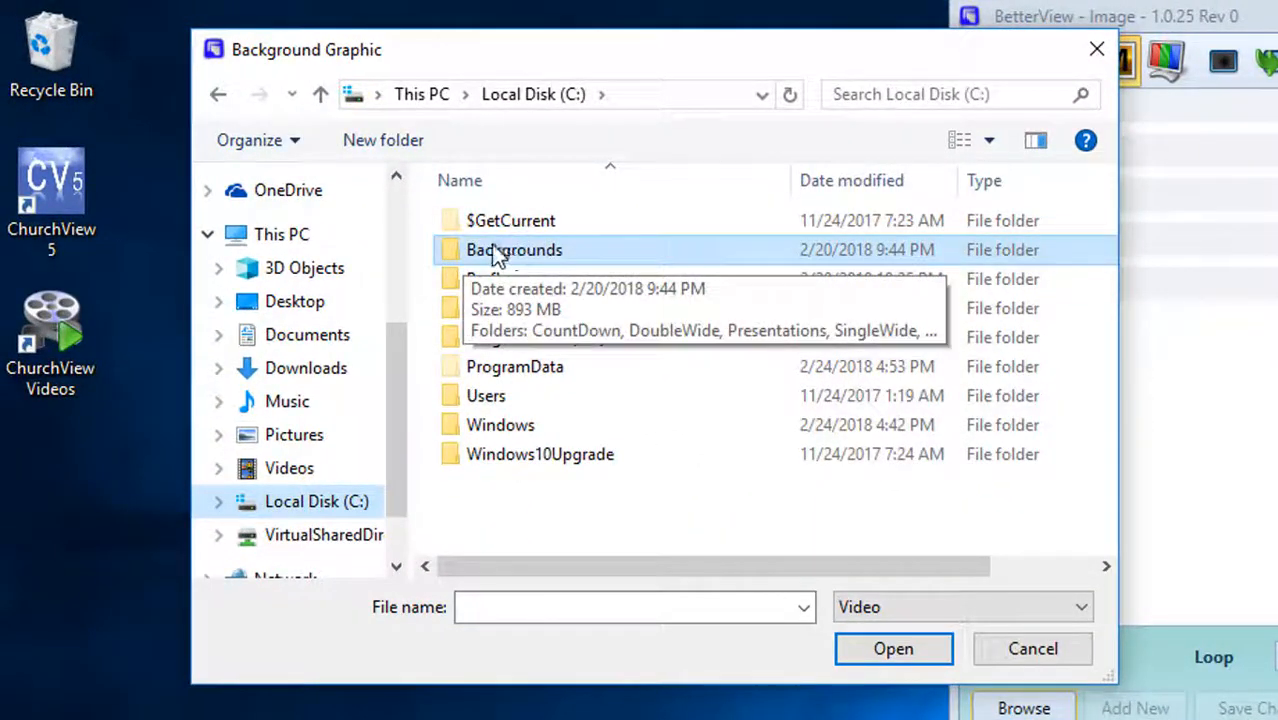
{"action": "double_click", "coordinate": [514, 248]}
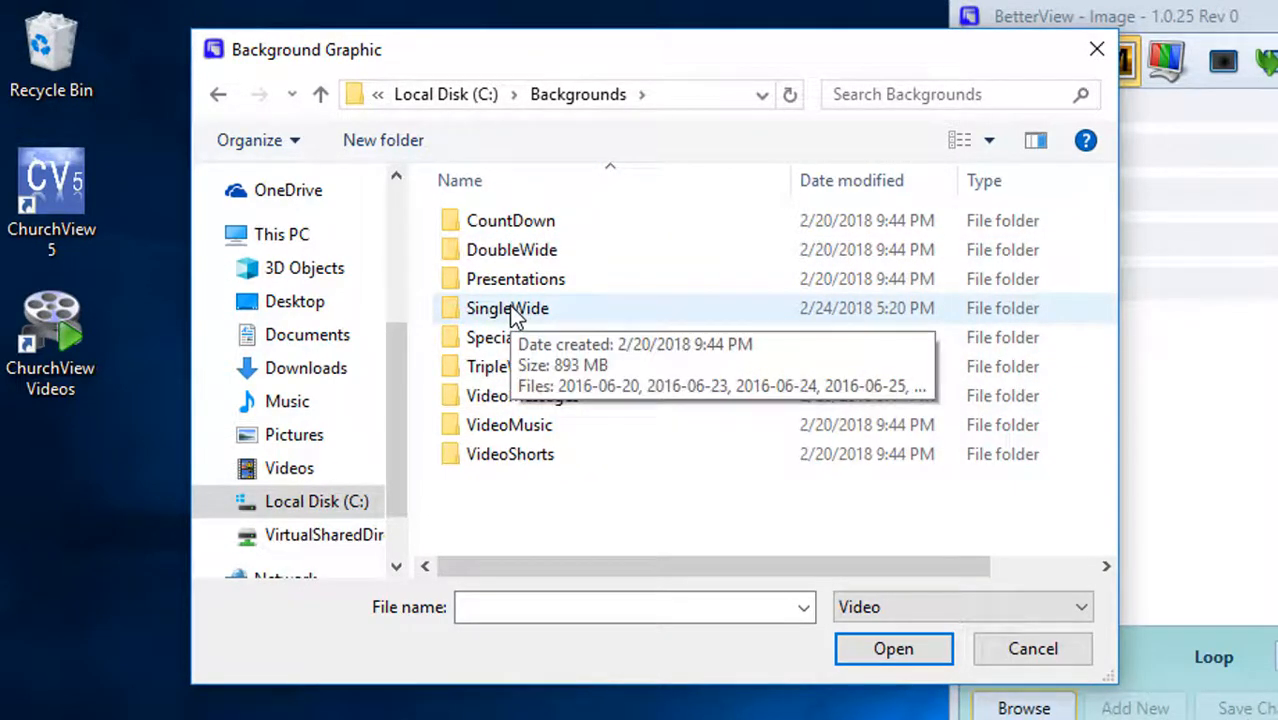
{"action": "double_click", "coordinate": [508, 308]}
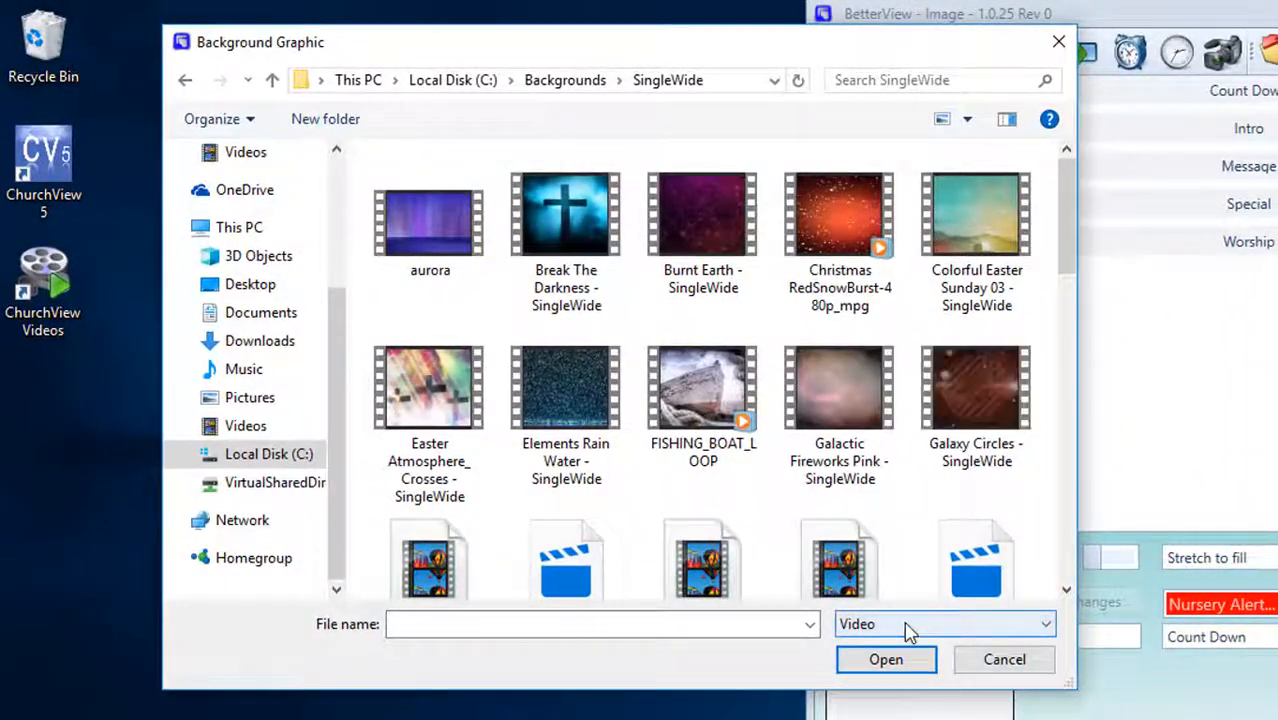
Set the file filter to Show All and load the 2016-06-24 picture as background
{"action": "left_click", "coordinate": [944, 624]}
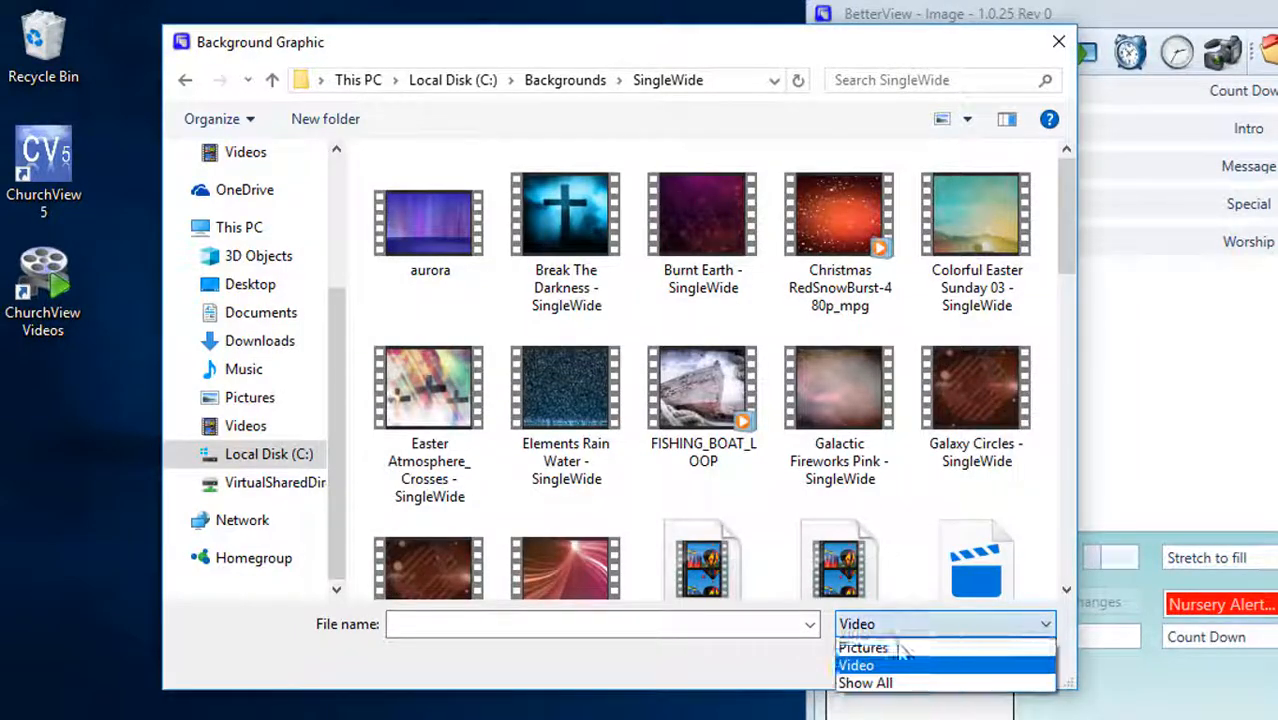
{"action": "left_click", "coordinate": [862, 648]}
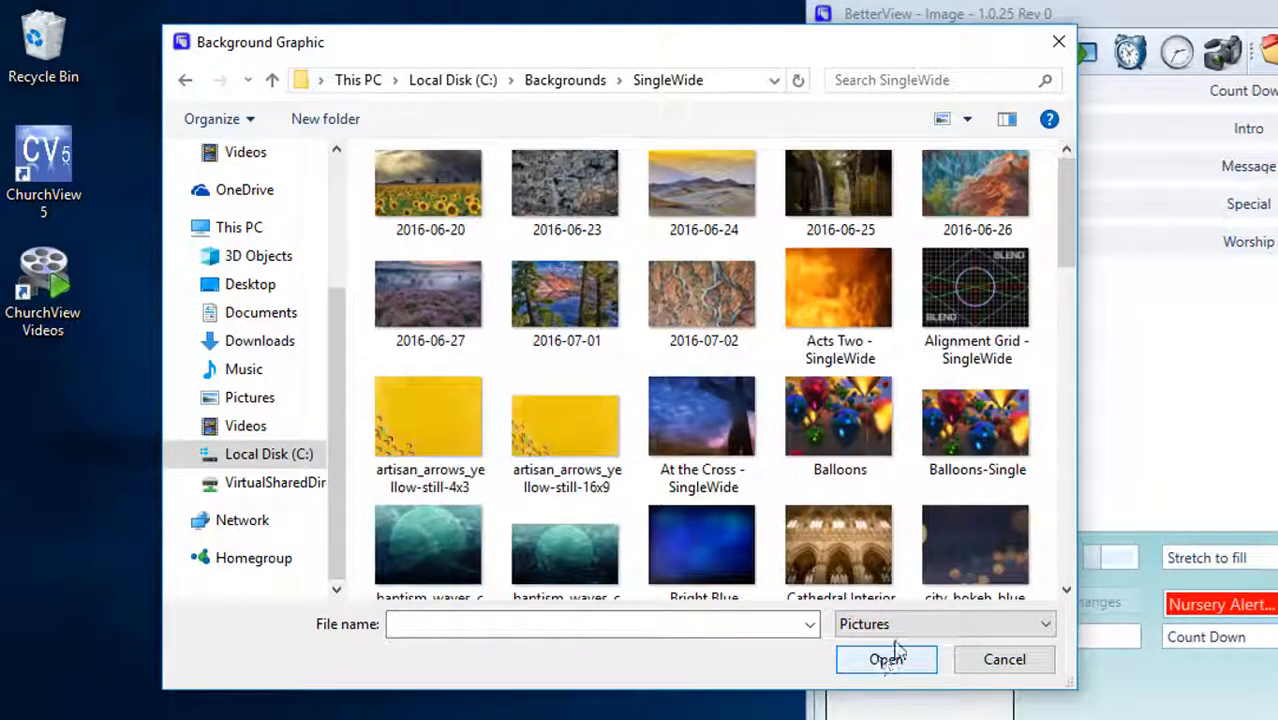
{"action": "left_click", "coordinate": [940, 624]}
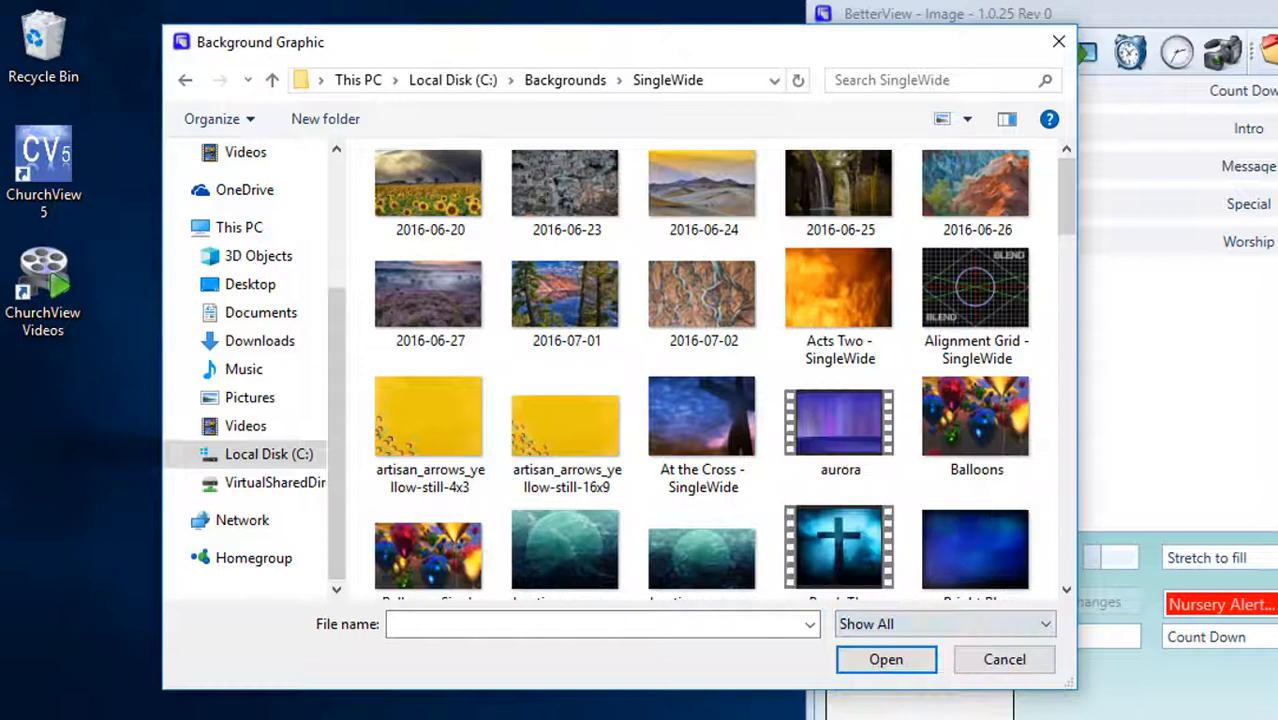
{"action": "mouse_move", "coordinate": [702, 182]}
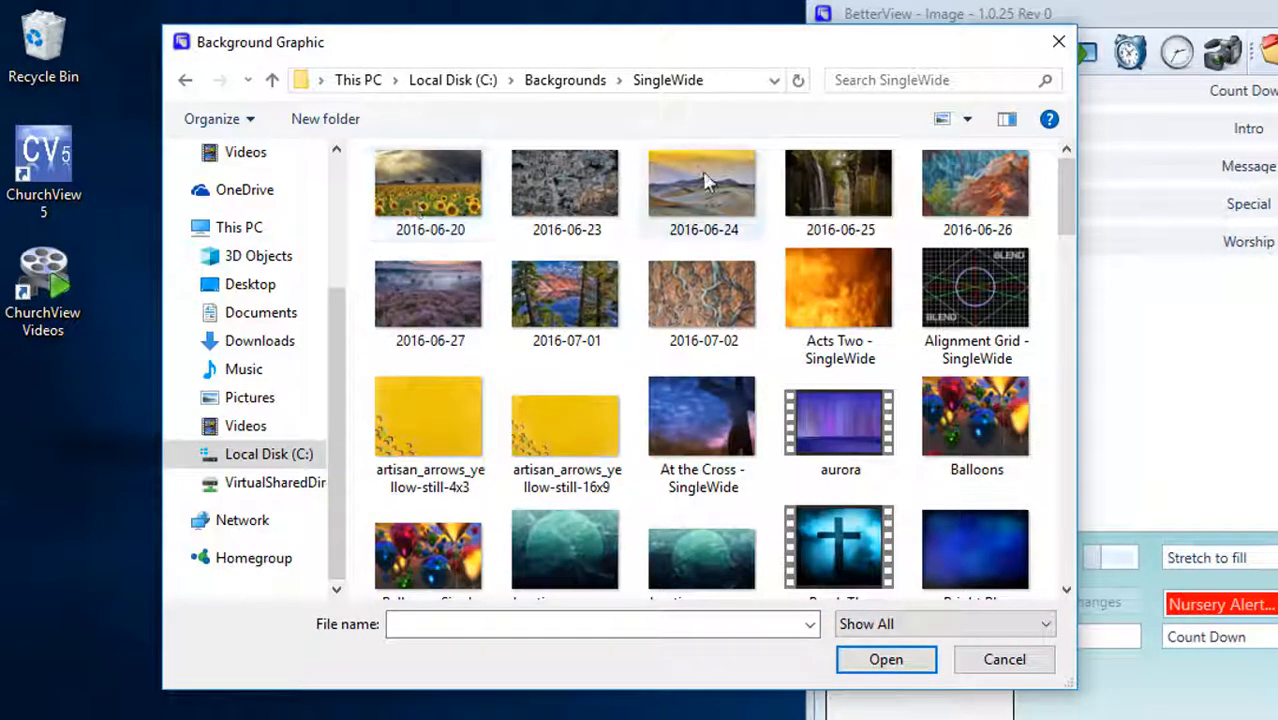
{"action": "left_click", "coordinate": [702, 184]}
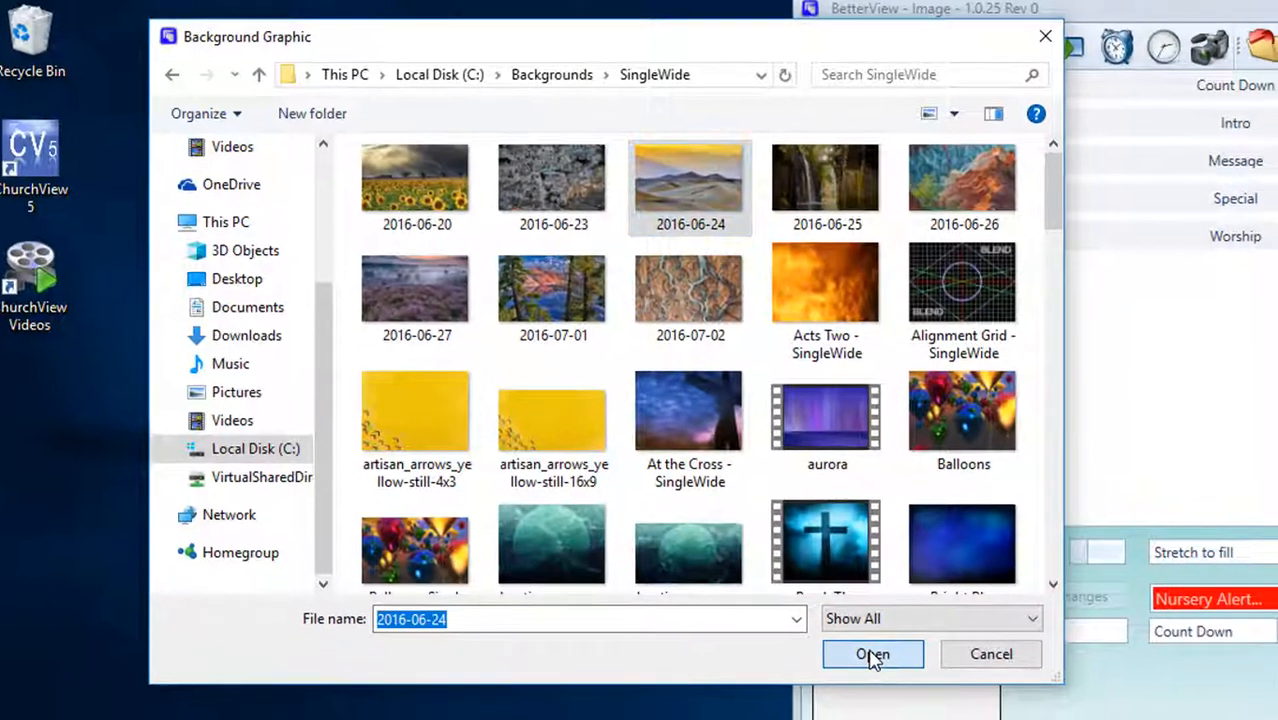
{"action": "left_click", "coordinate": [872, 652]}
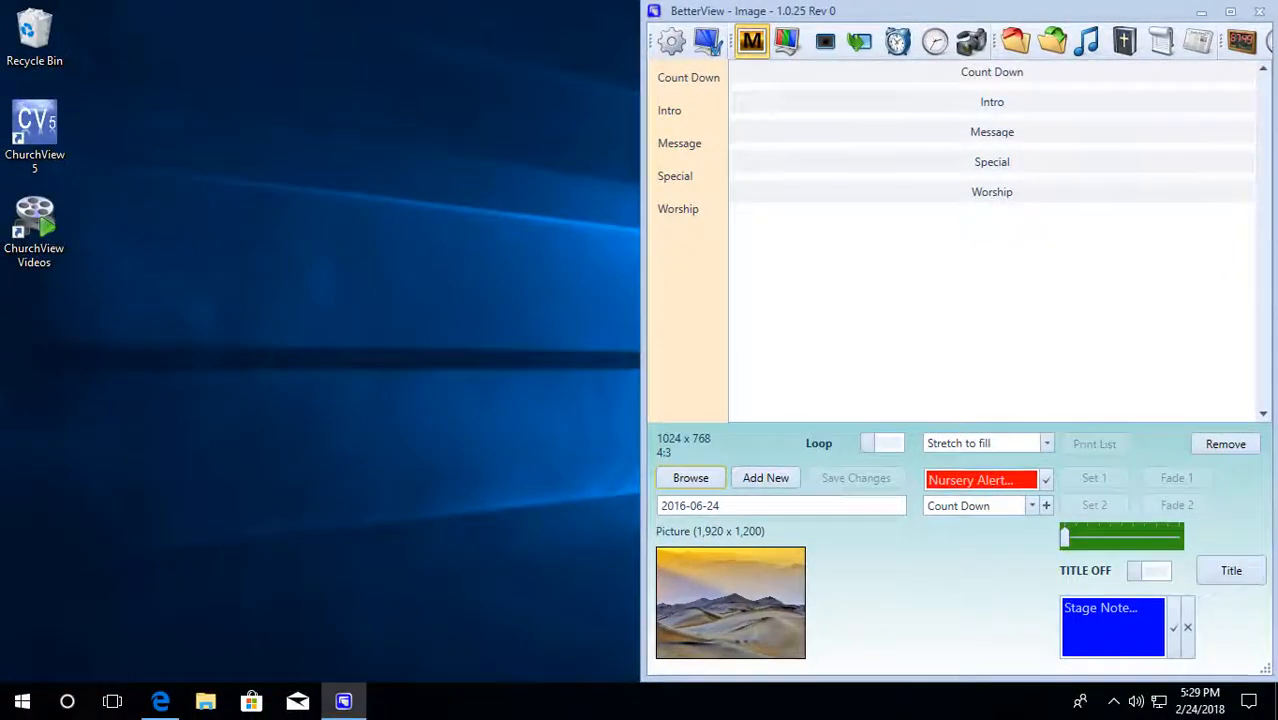
{"action": "mouse_move", "coordinate": [344, 700]}
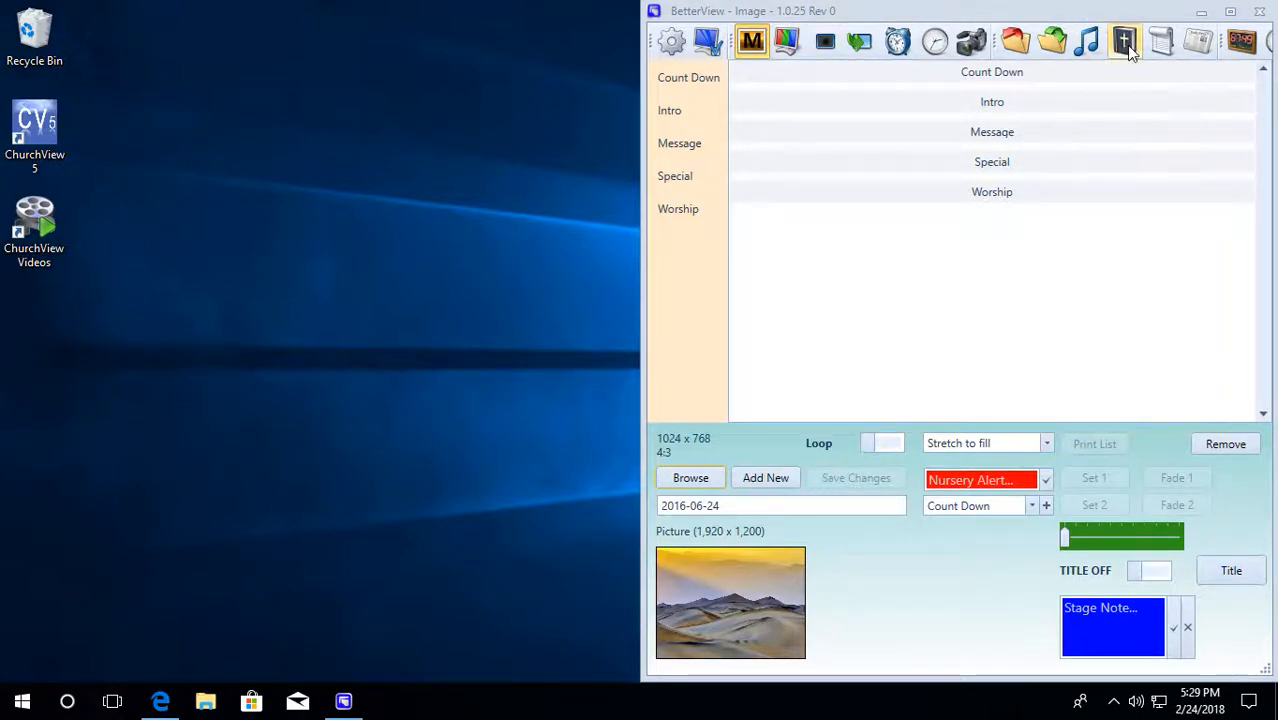
Show Ruth chapter 3 verse 3 in the Bibles window and reposition the window
{"action": "left_click", "coordinate": [1124, 40]}
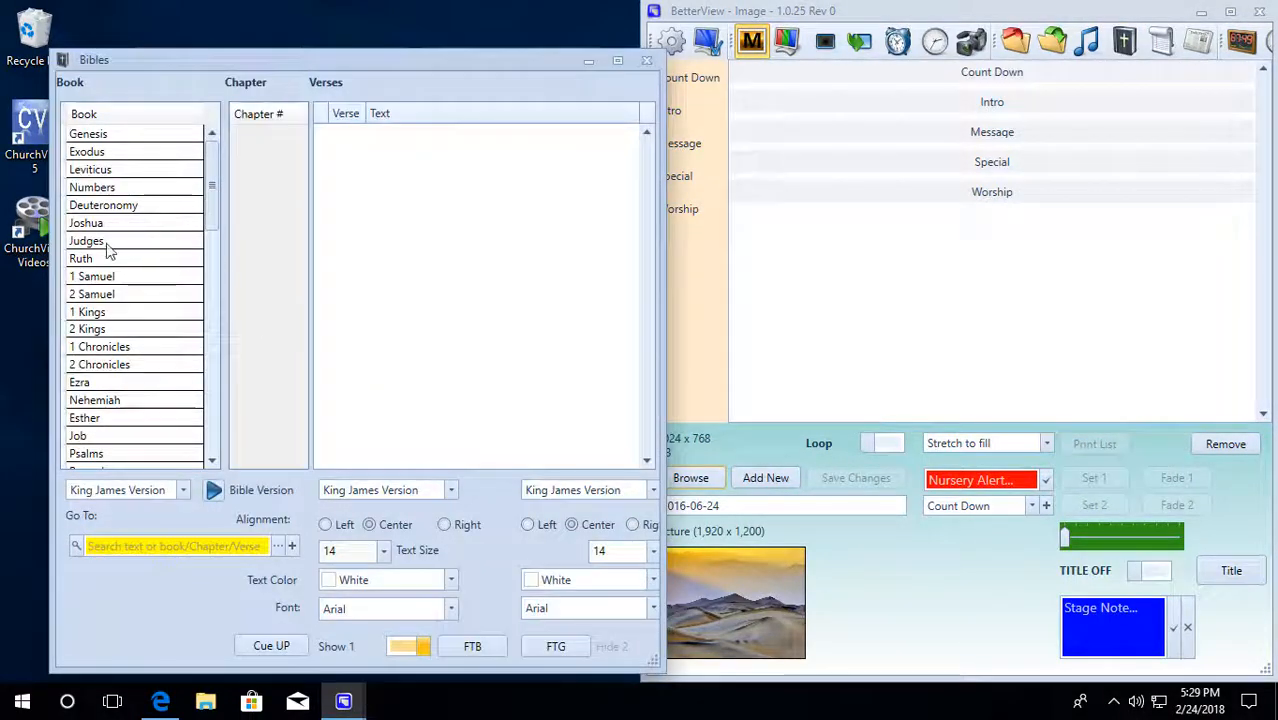
{"action": "left_click", "coordinate": [240, 168]}
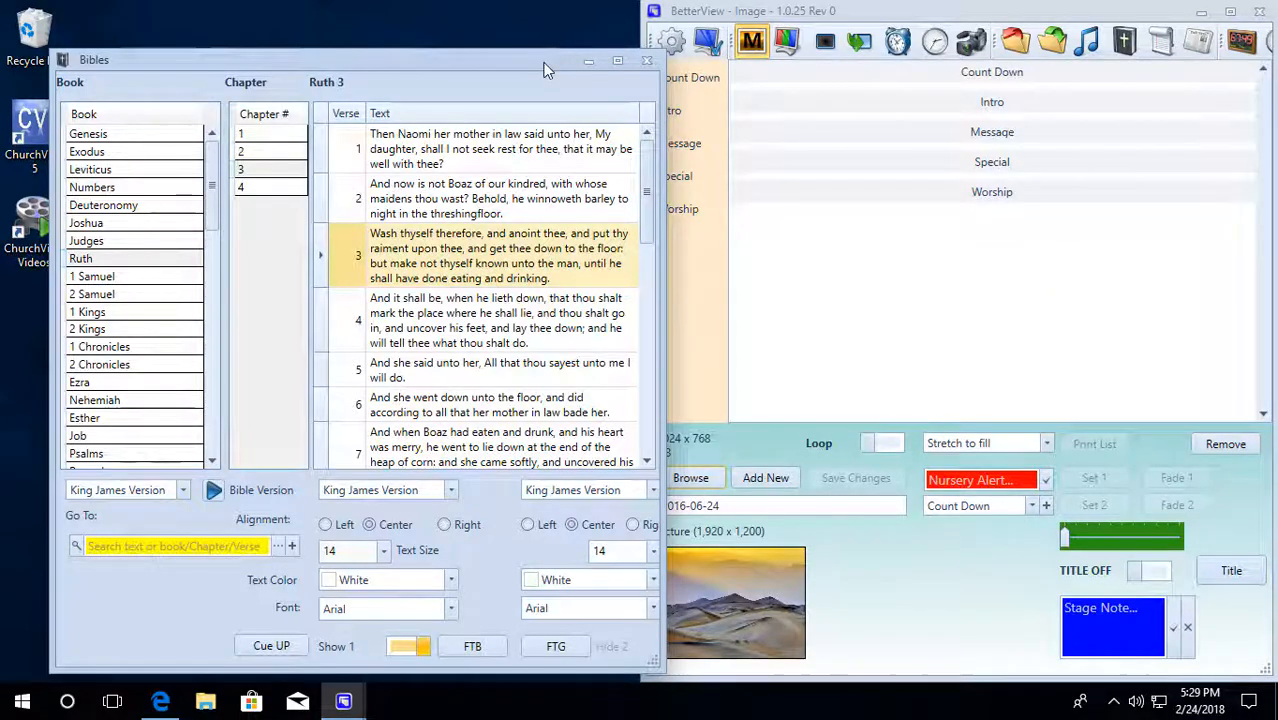
{"action": "left_click_drag", "start_coordinate": [548, 60], "coordinate": [512, 56]}
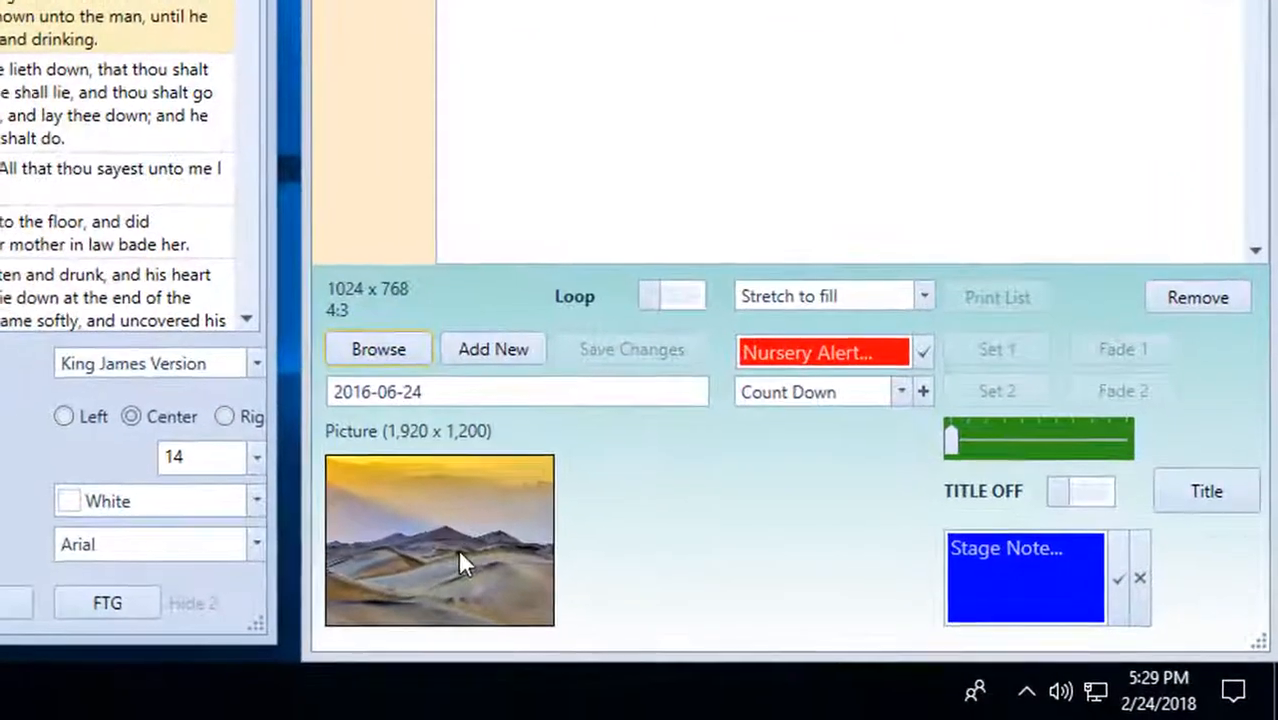
Assign the 2016-06-24 picture to the Special shortcut section
{"action": "left_click", "coordinate": [900, 390]}
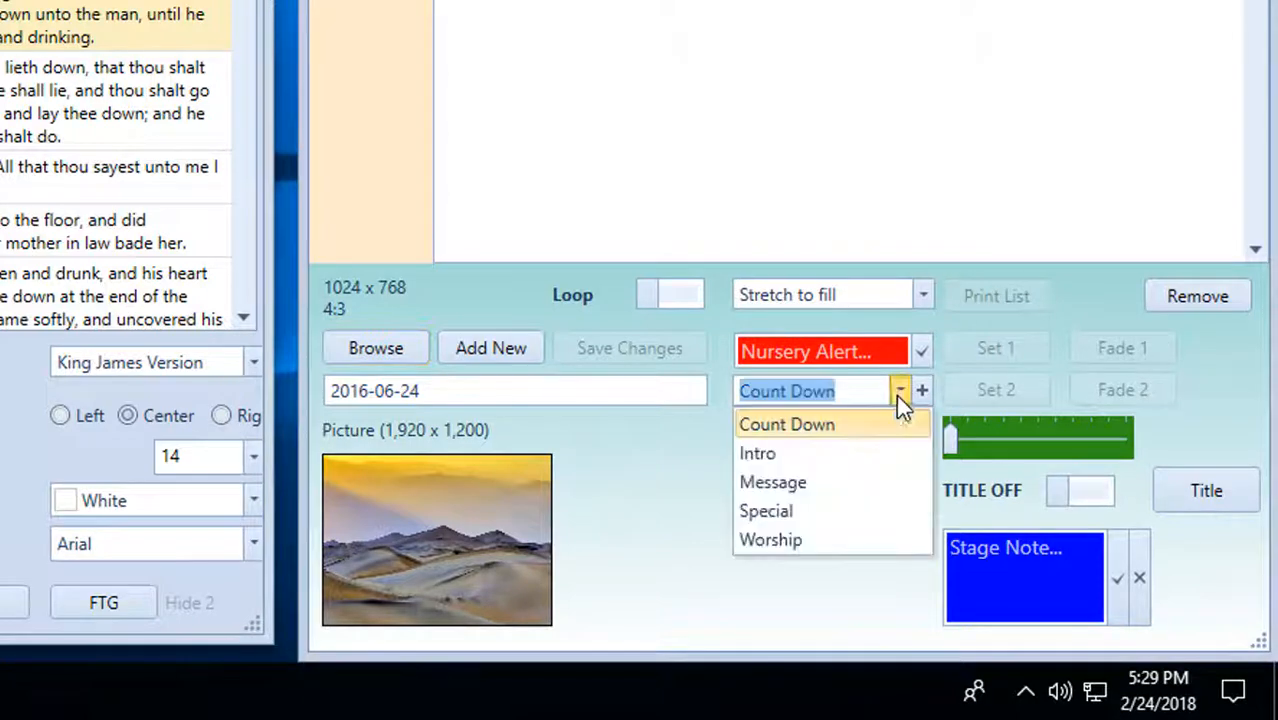
{"action": "left_click", "coordinate": [764, 510]}
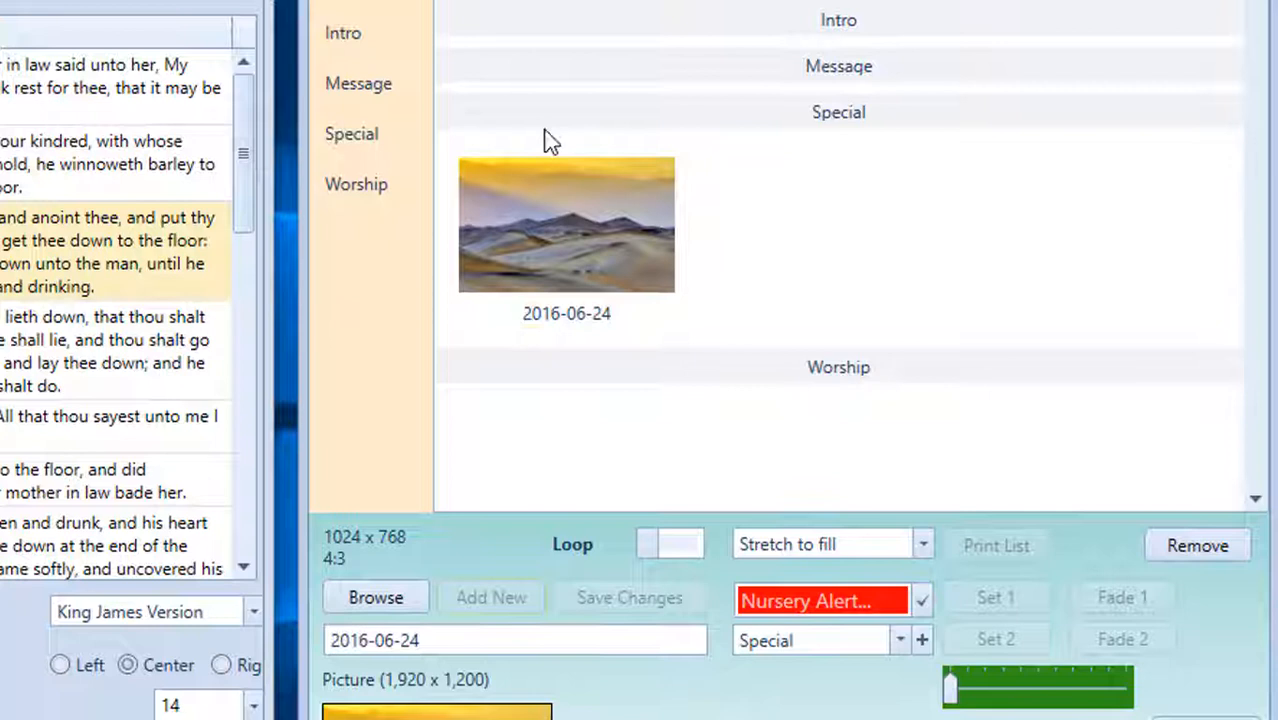
{"action": "mouse_move", "coordinate": [856, 256]}
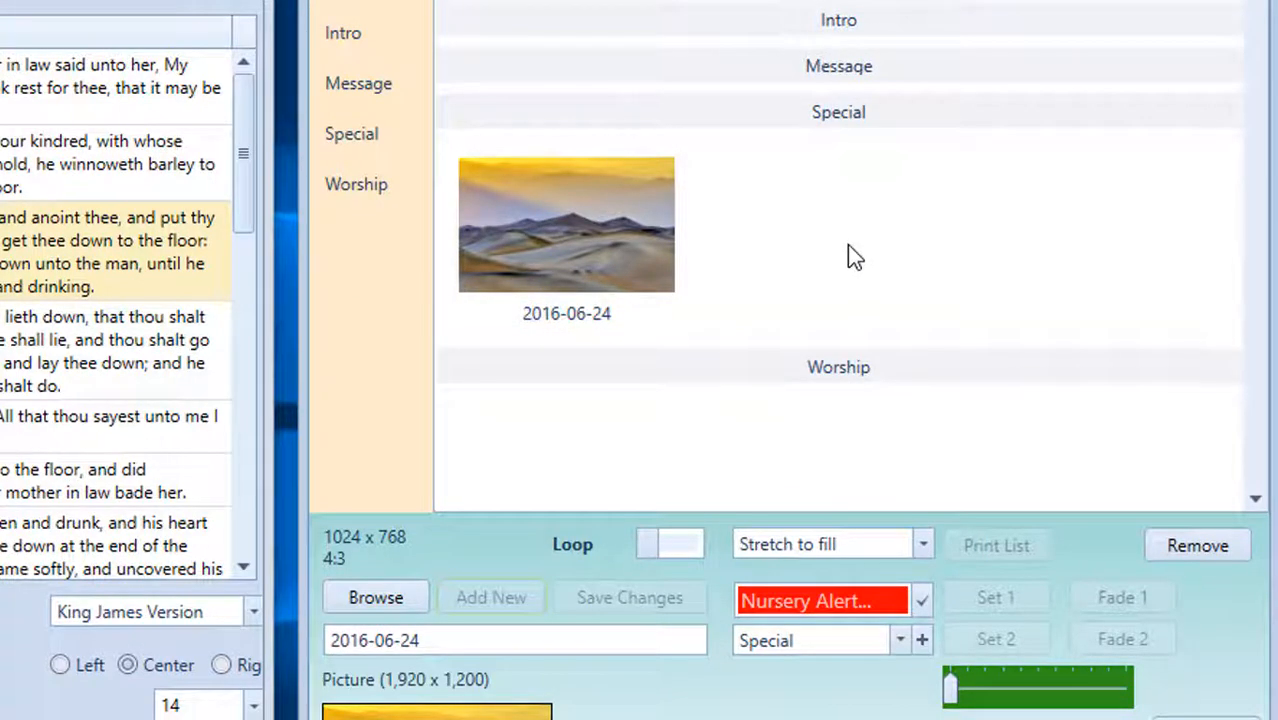
{"action": "mouse_move", "coordinate": [944, 248]}
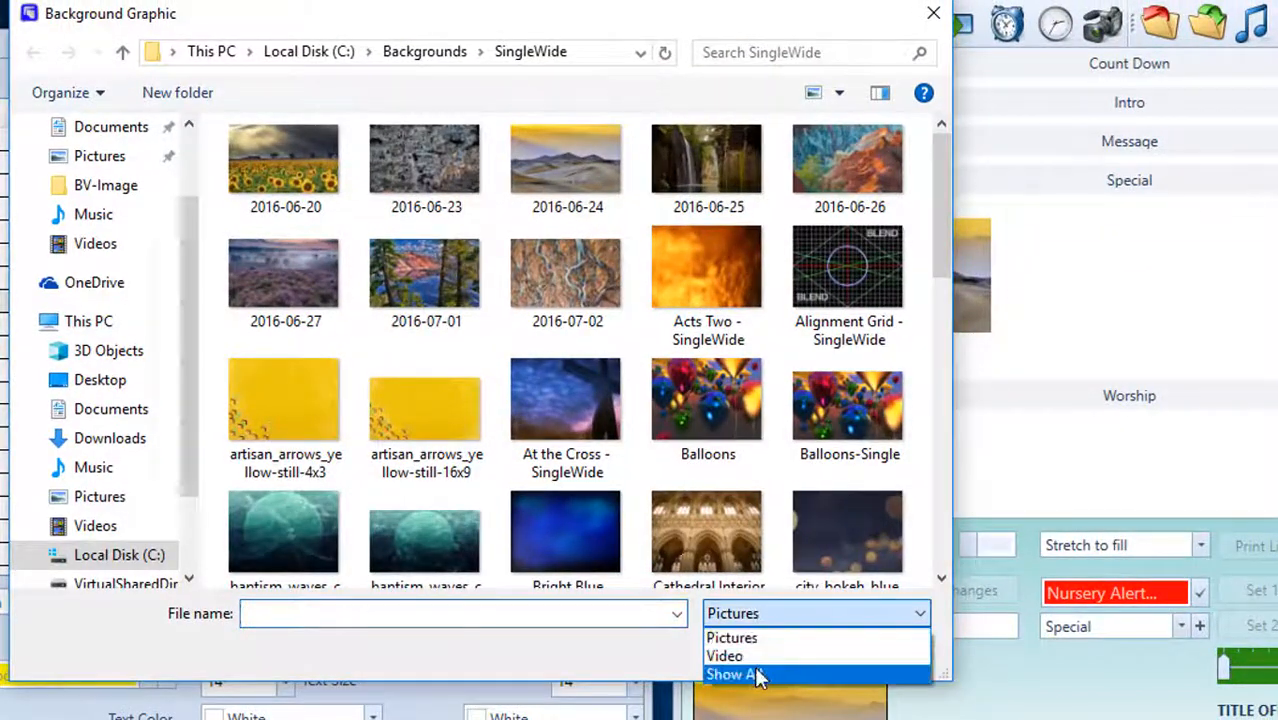
Load the Break The Darkness - SingleWide video as background and assign it to Worship
{"action": "left_click", "coordinate": [724, 656]}
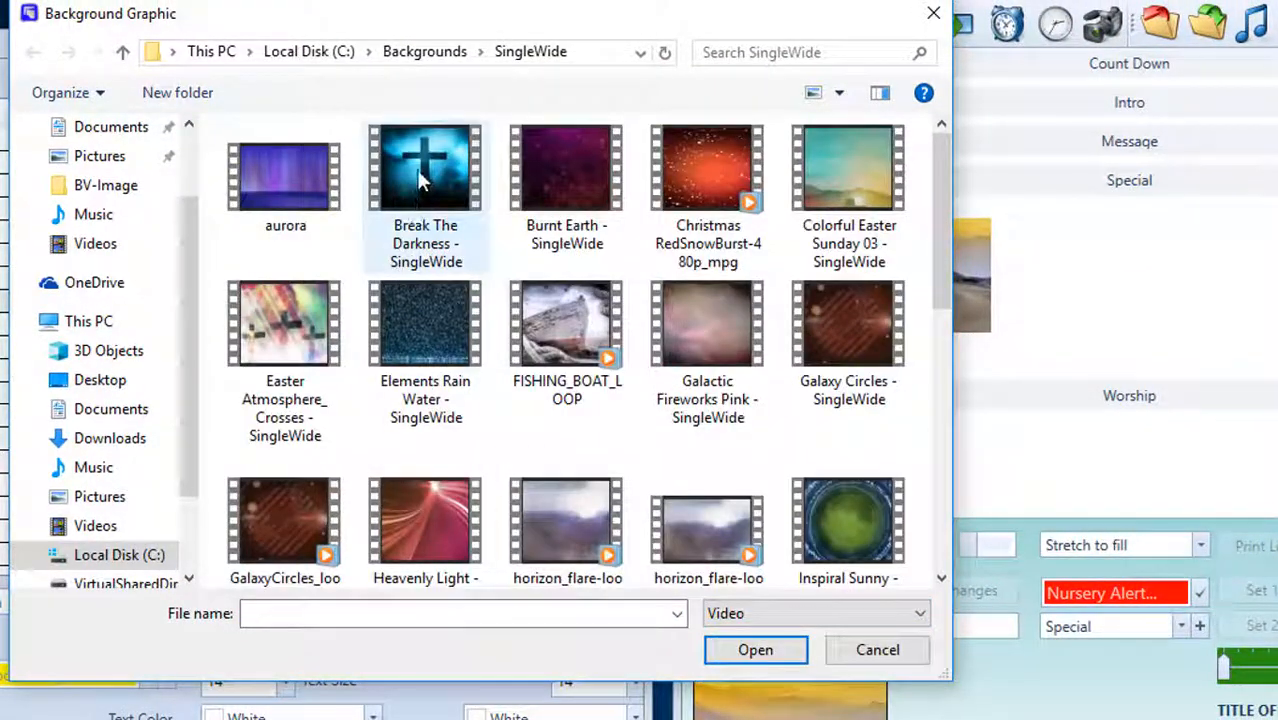
{"action": "left_click", "coordinate": [426, 168]}
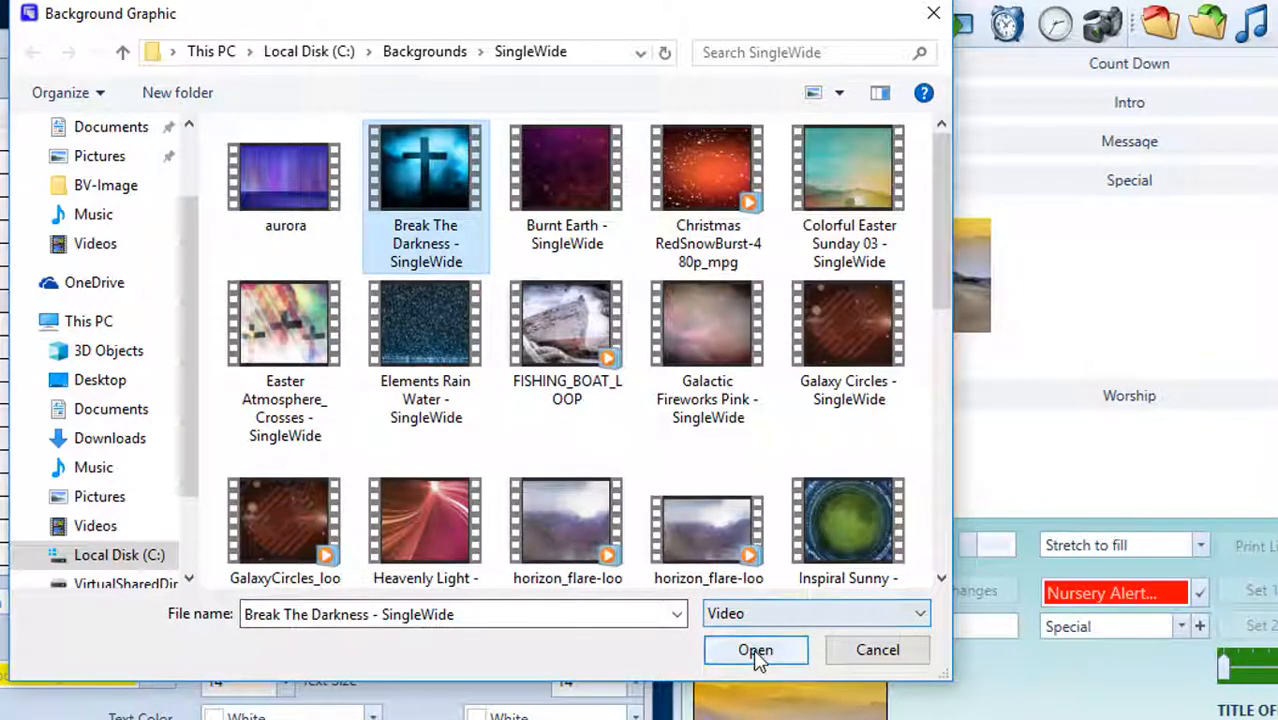
{"action": "left_click", "coordinate": [756, 650]}
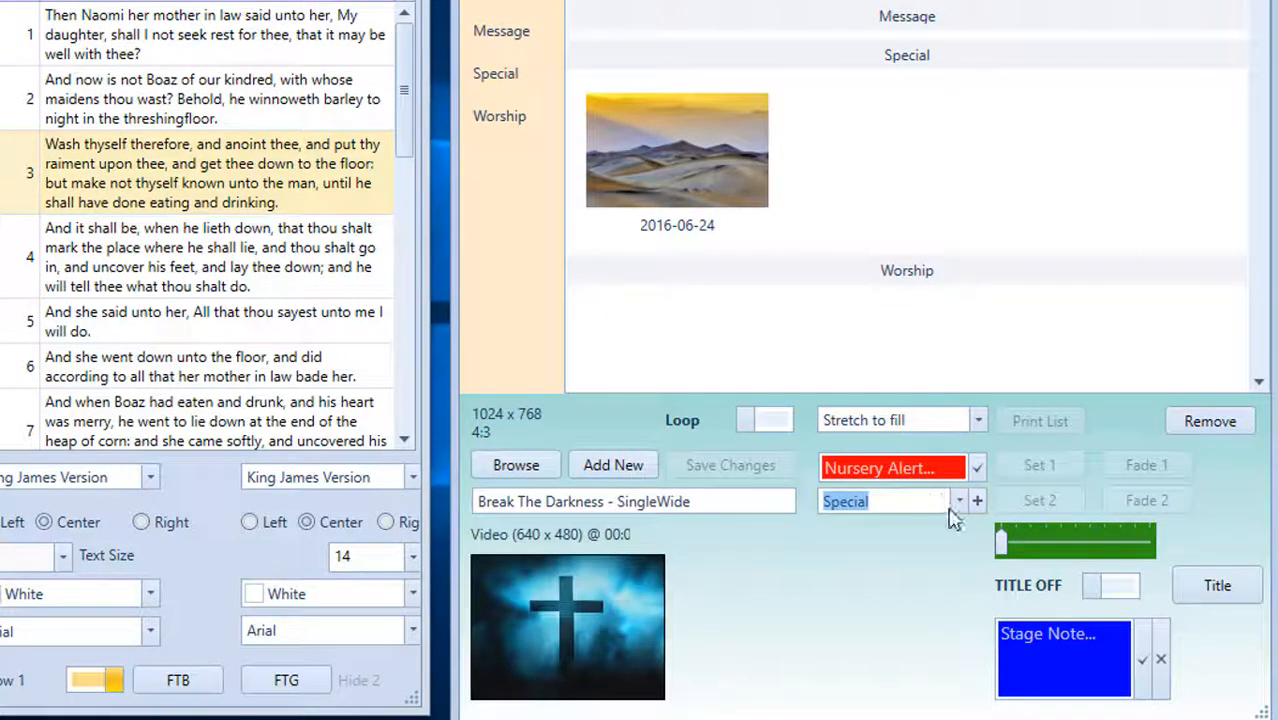
{"action": "left_click", "coordinate": [958, 500]}
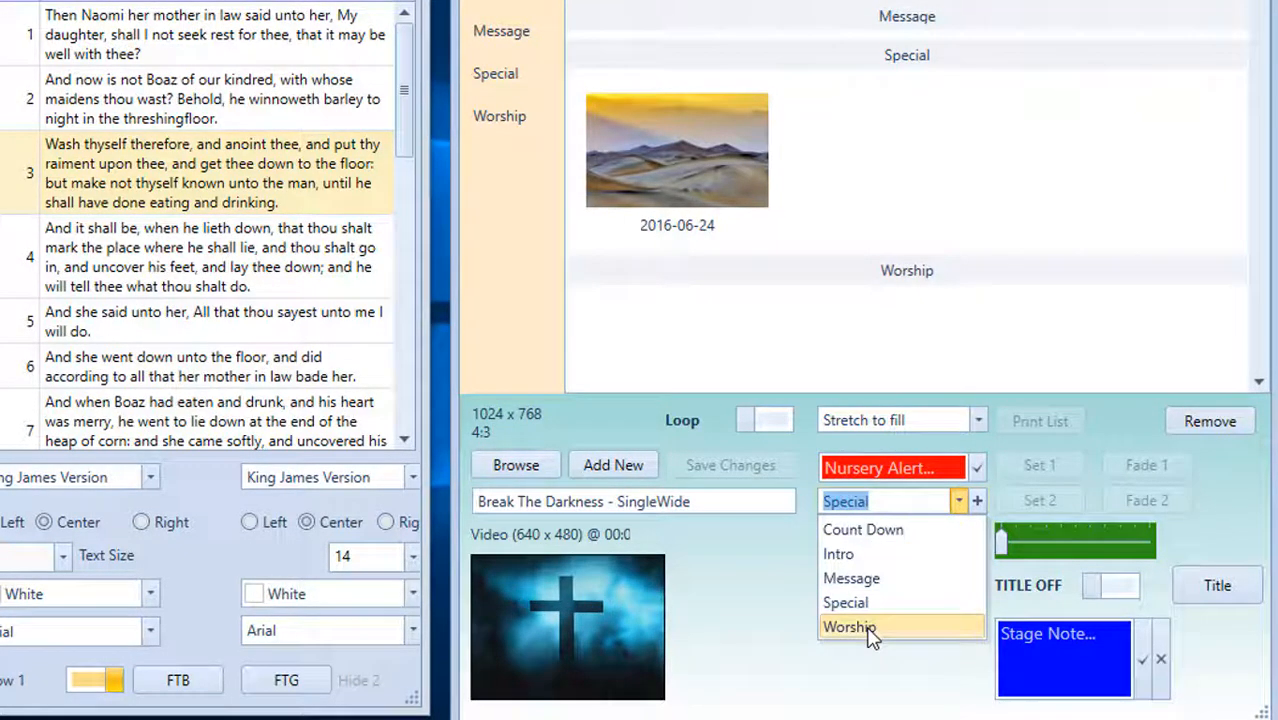
{"action": "left_click", "coordinate": [848, 628]}
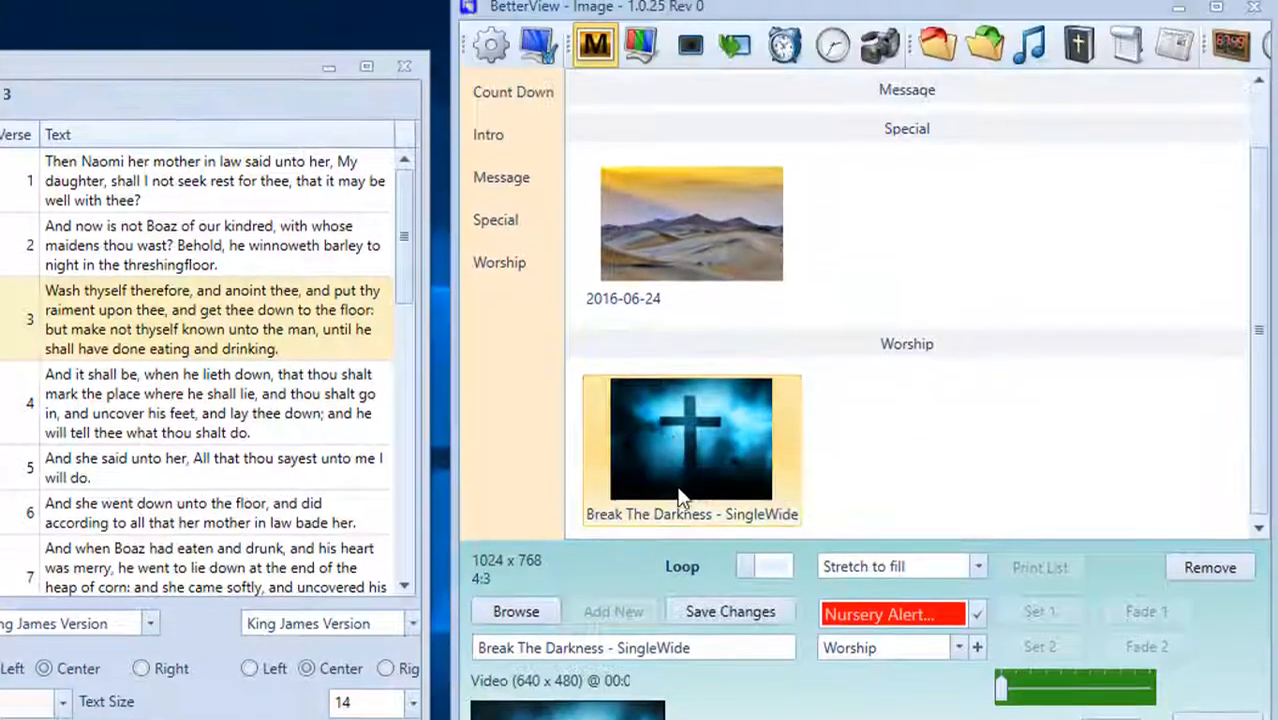
{"action": "mouse_move", "coordinate": [736, 52]}
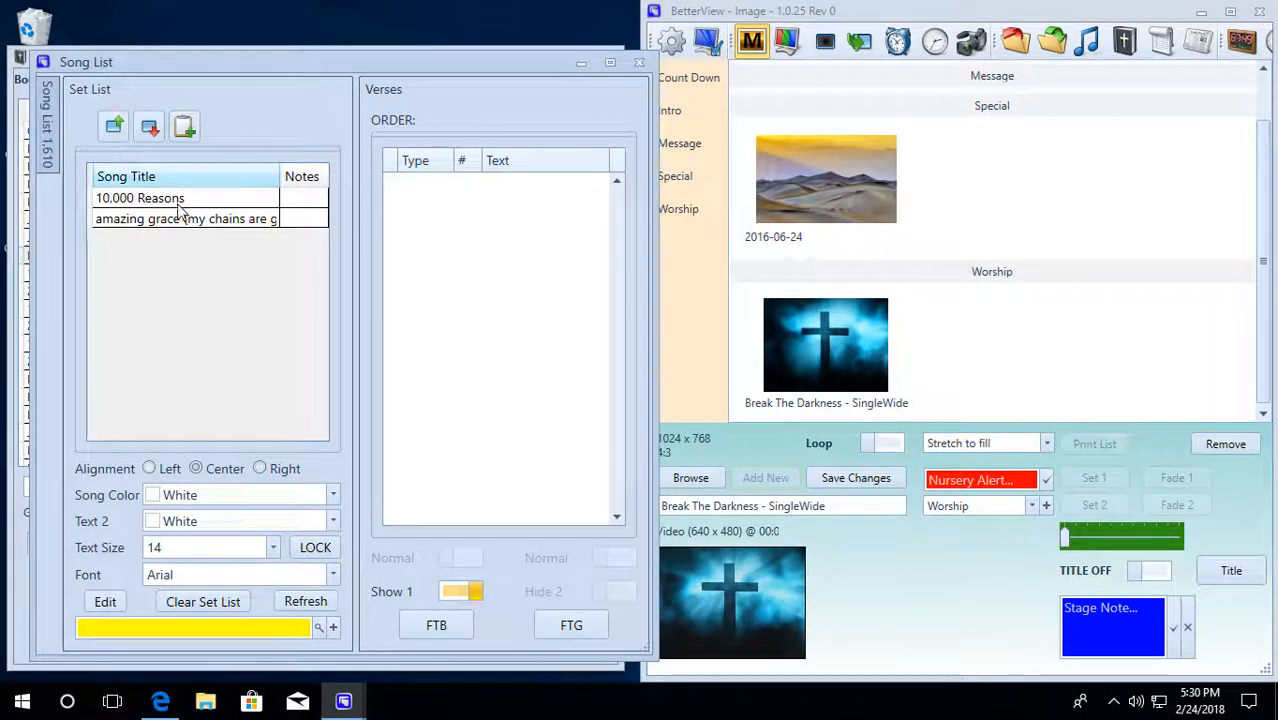
Select a song in the set list containing 10,000 Reasons and Amazing Grace
{"action": "left_click", "coordinate": [140, 198]}
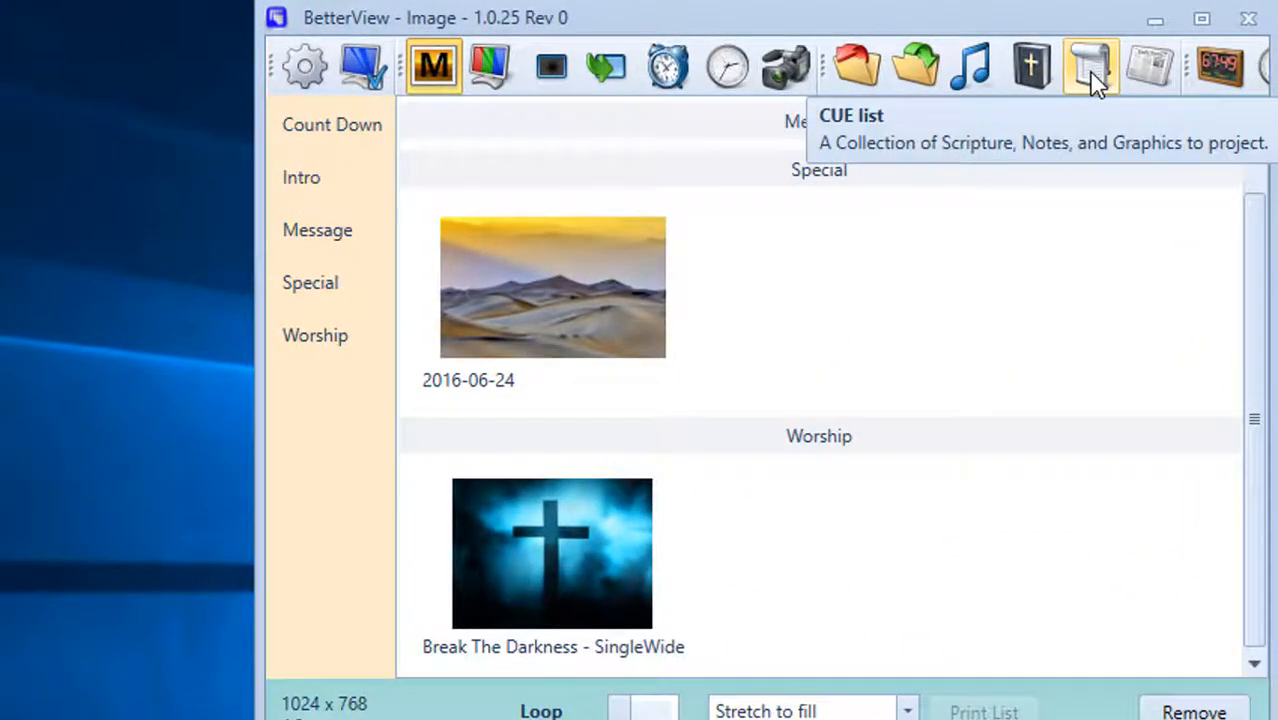
{"action": "mouse_move", "coordinate": [258, 364]}
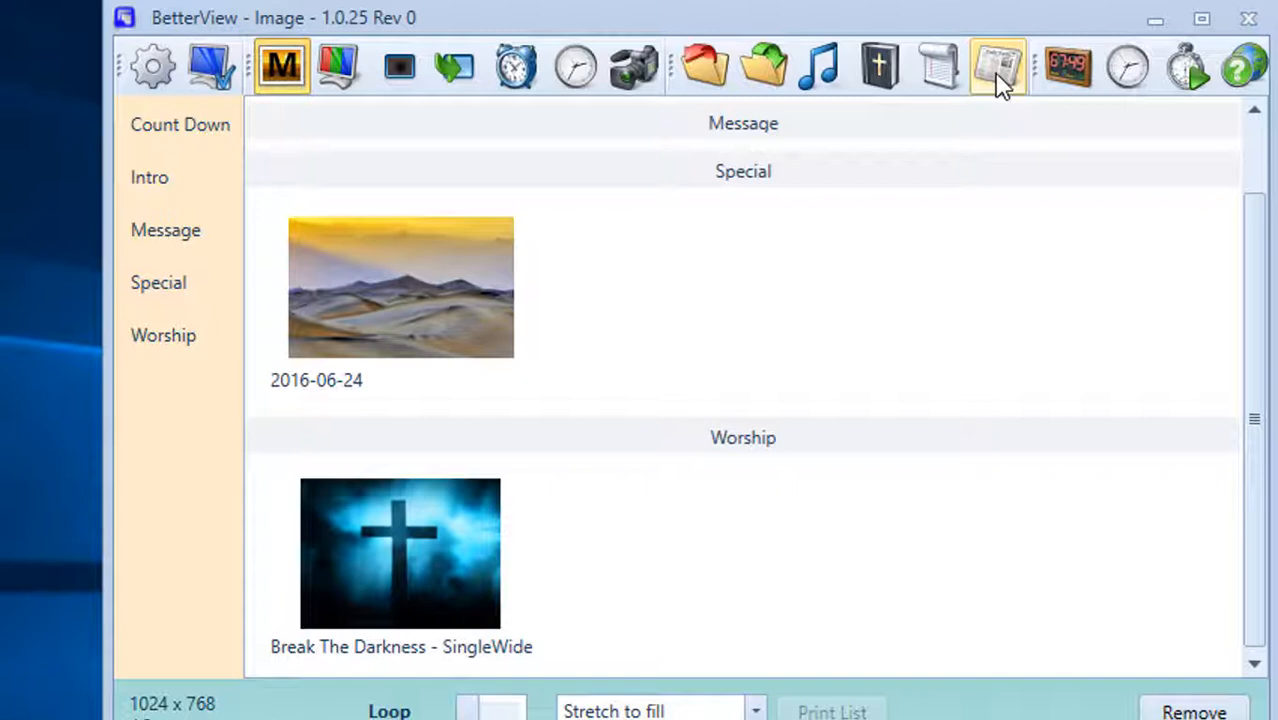
{"action": "mouse_move", "coordinate": [998, 68]}
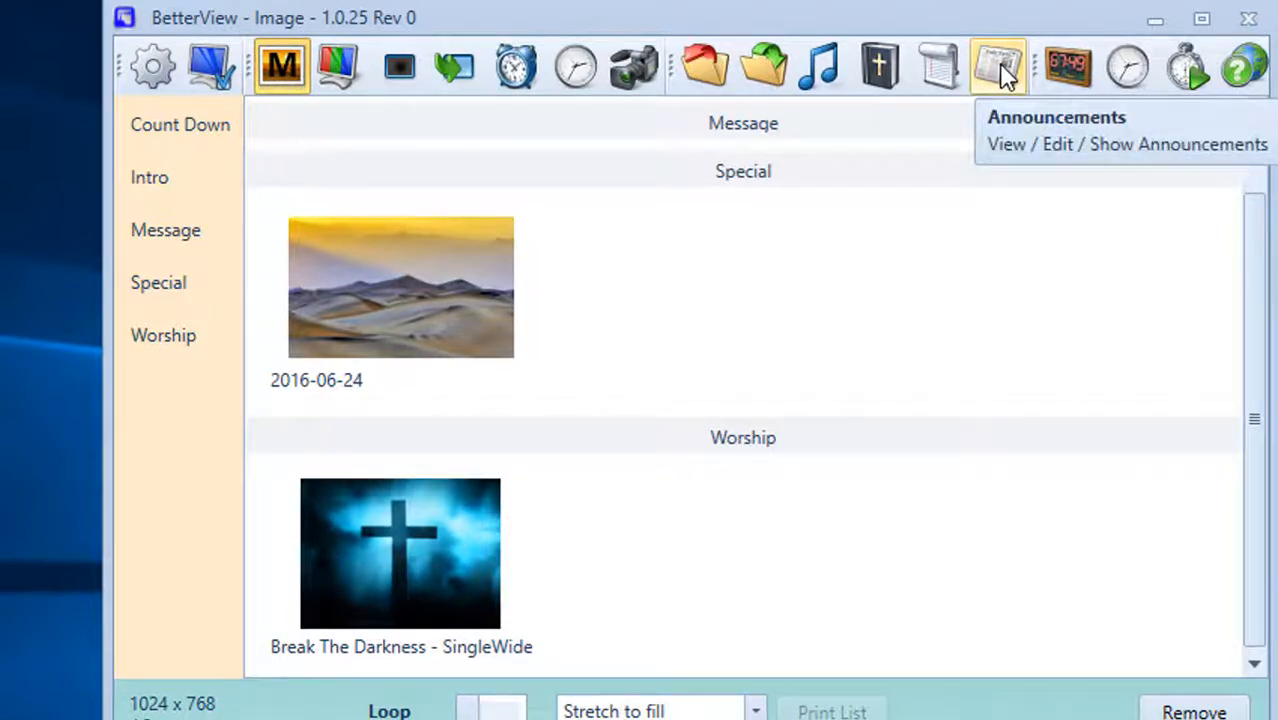